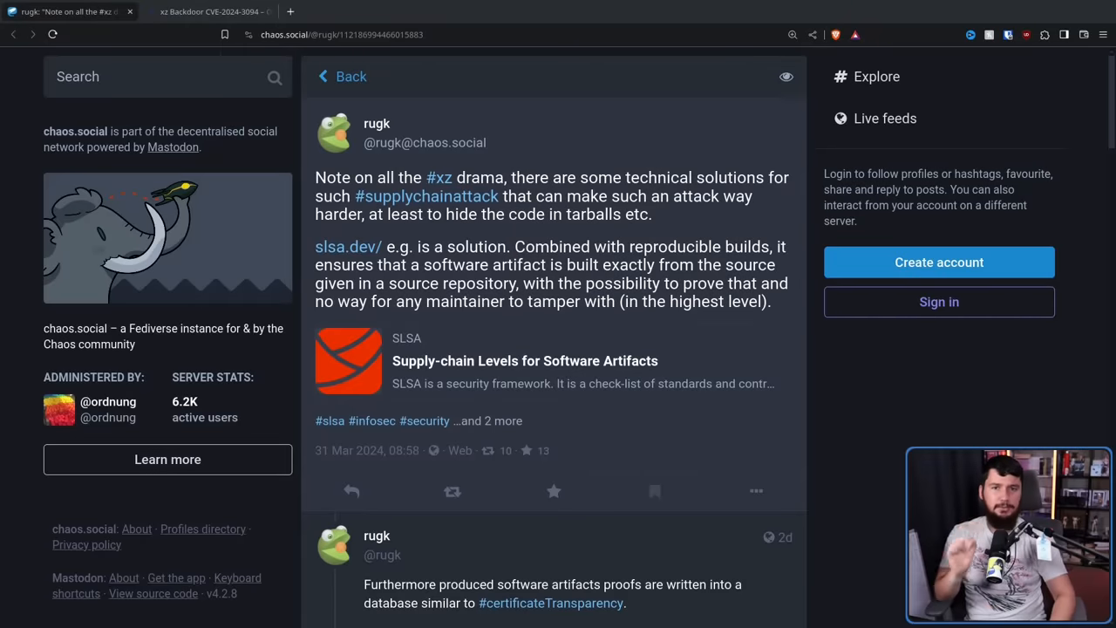
Step: Switch to the OpenSSF 'xz Backdoor CVE-2024-3094' blog post tab
click(210, 11)
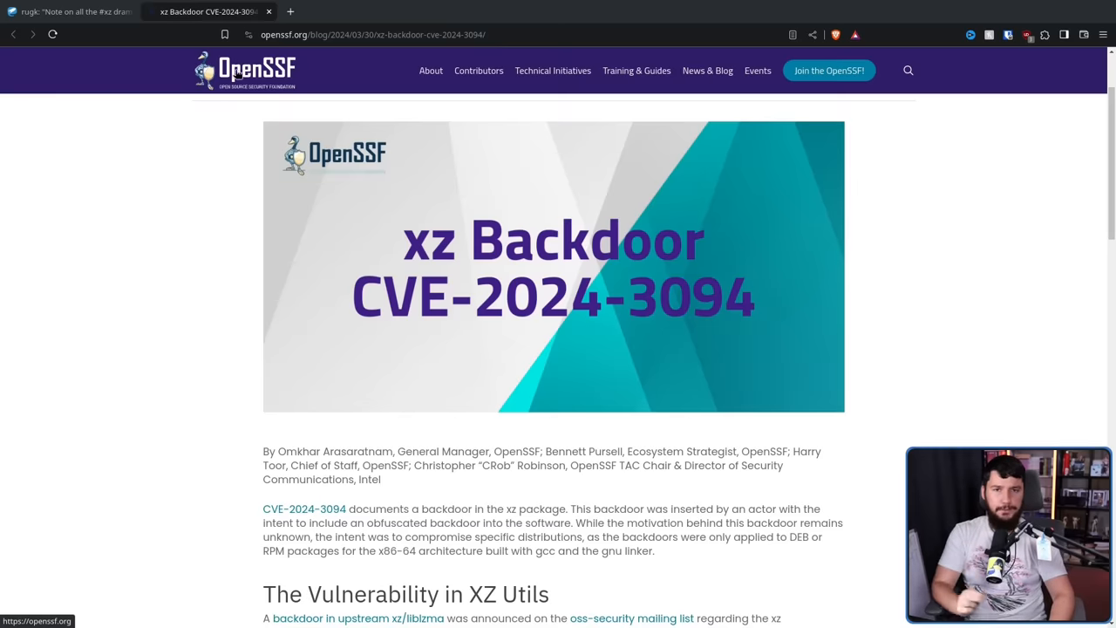
mouse_move(249, 124)
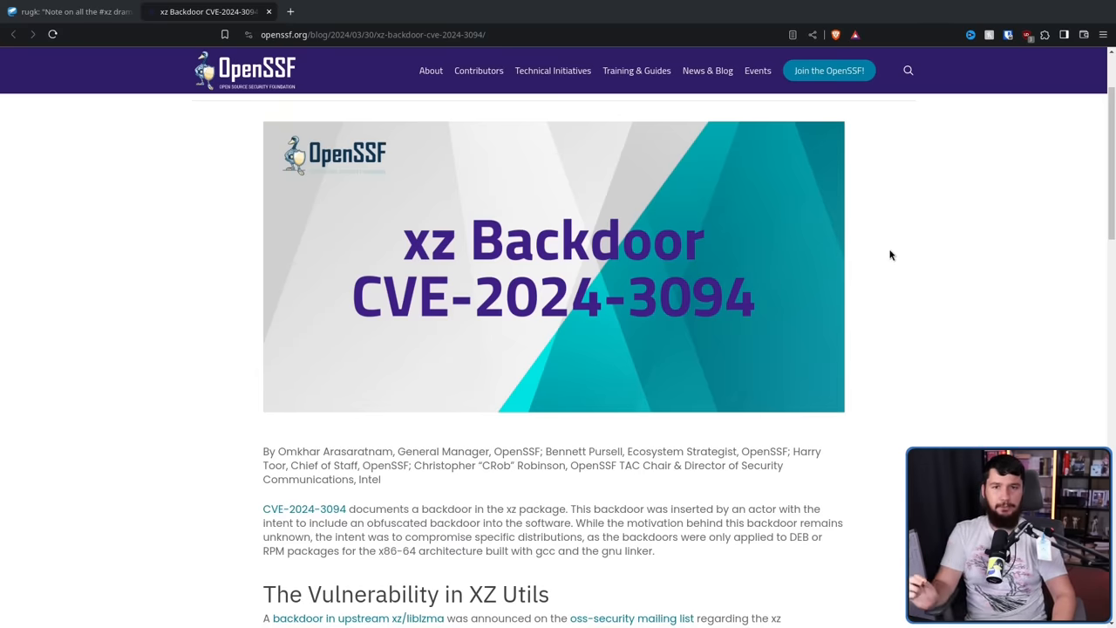
mouse_move(886, 261)
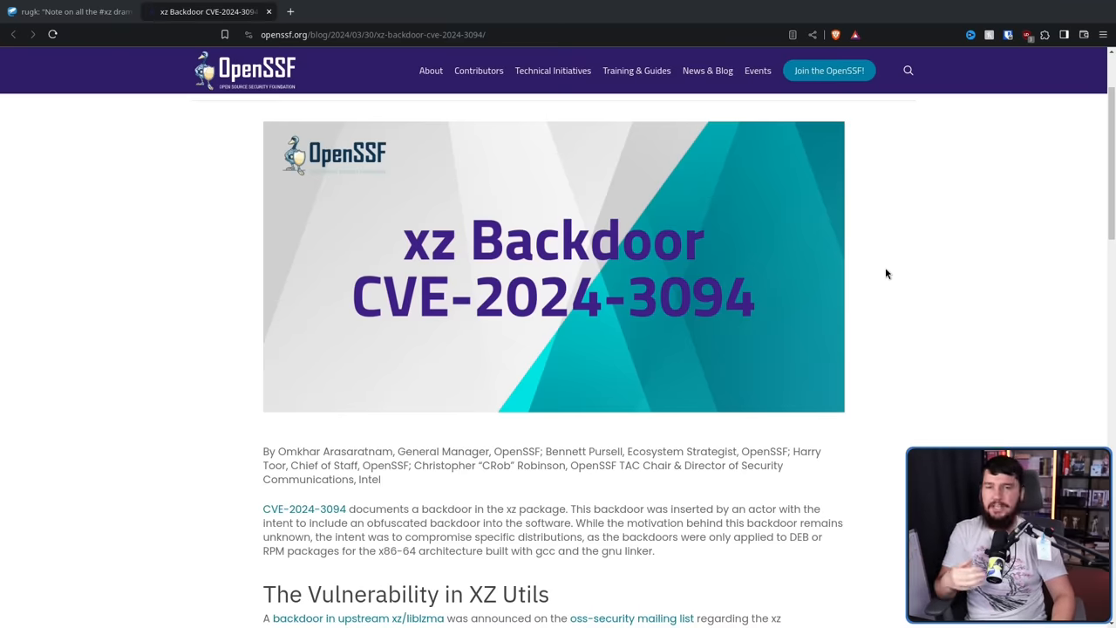
mouse_move(871, 311)
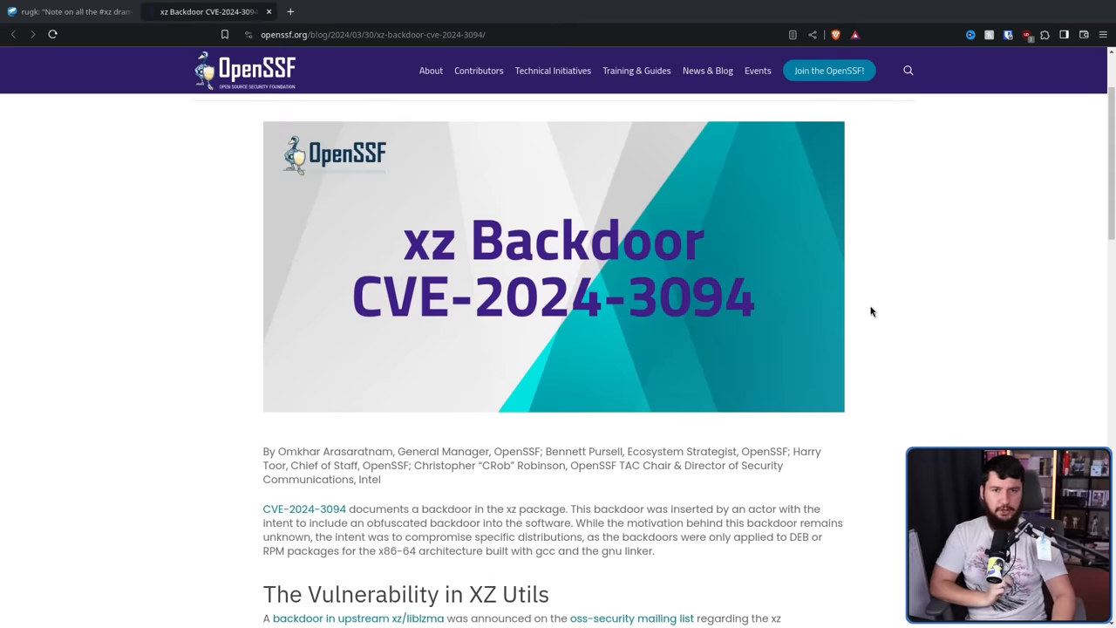
Step: Return to rugk's chaos.social thread on xz and SLSA and read its later replies
click(70, 11)
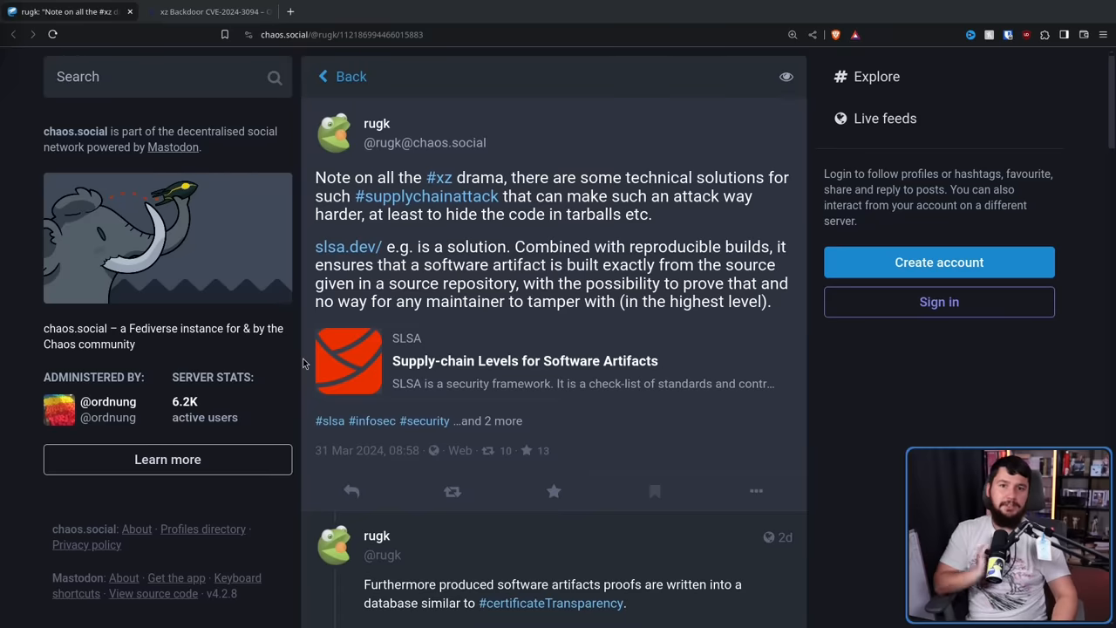
mouse_move(334, 356)
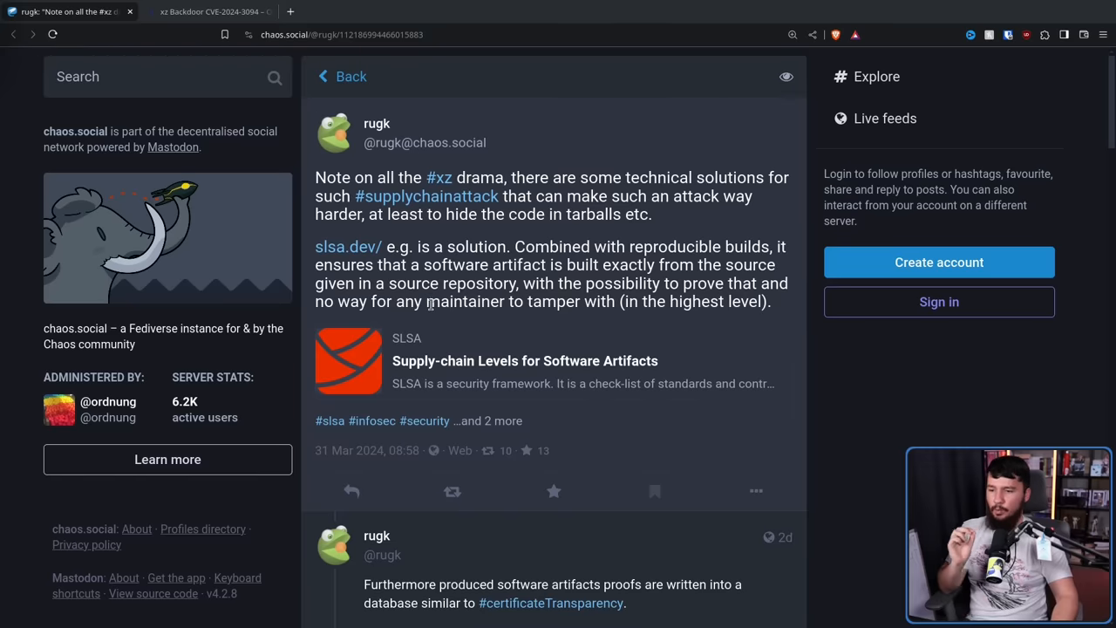
mouse_move(480, 285)
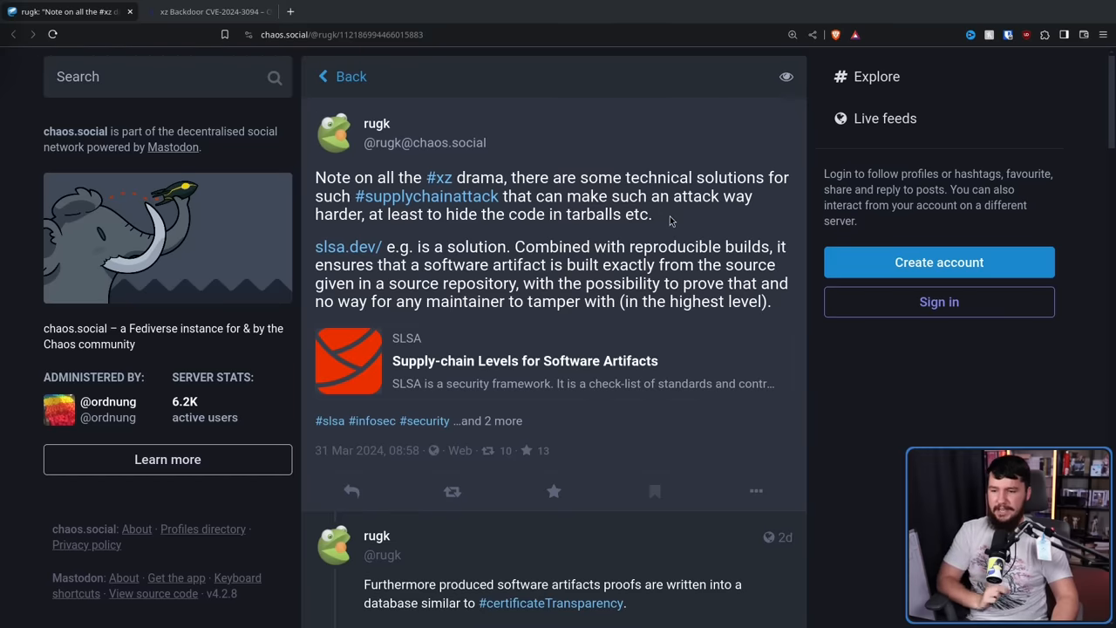
mouse_move(671, 219)
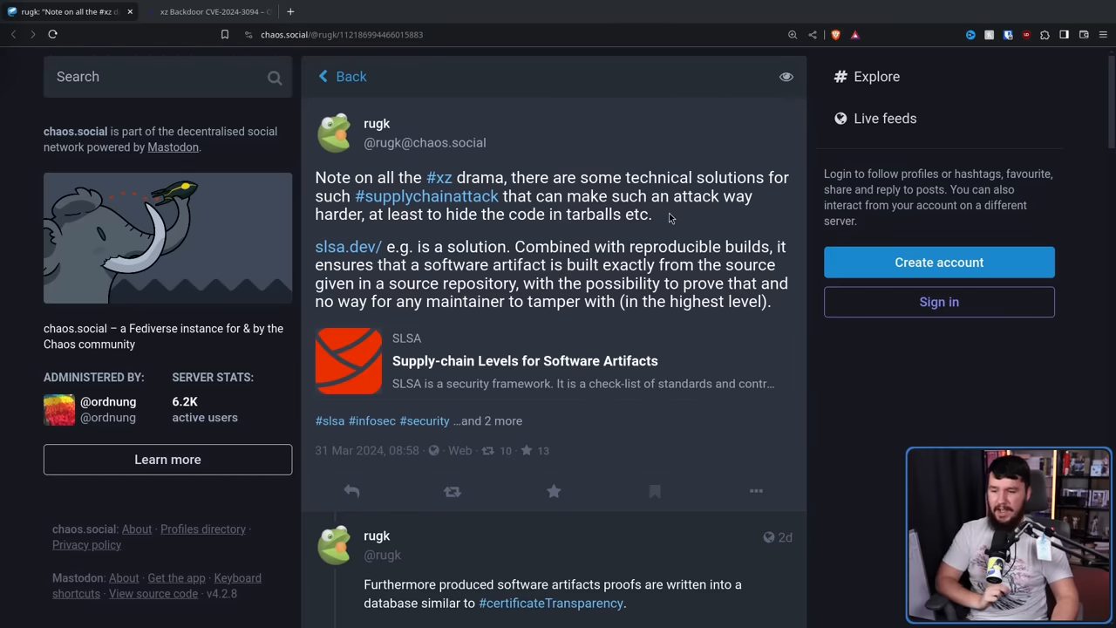
scroll(down, 3)
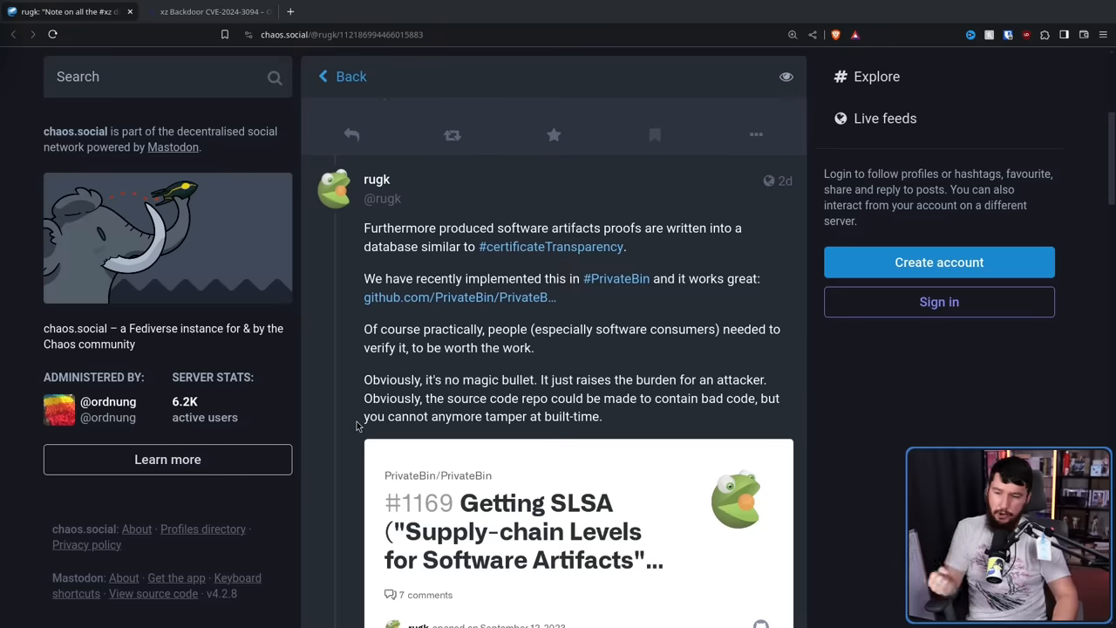
mouse_move(366, 415)
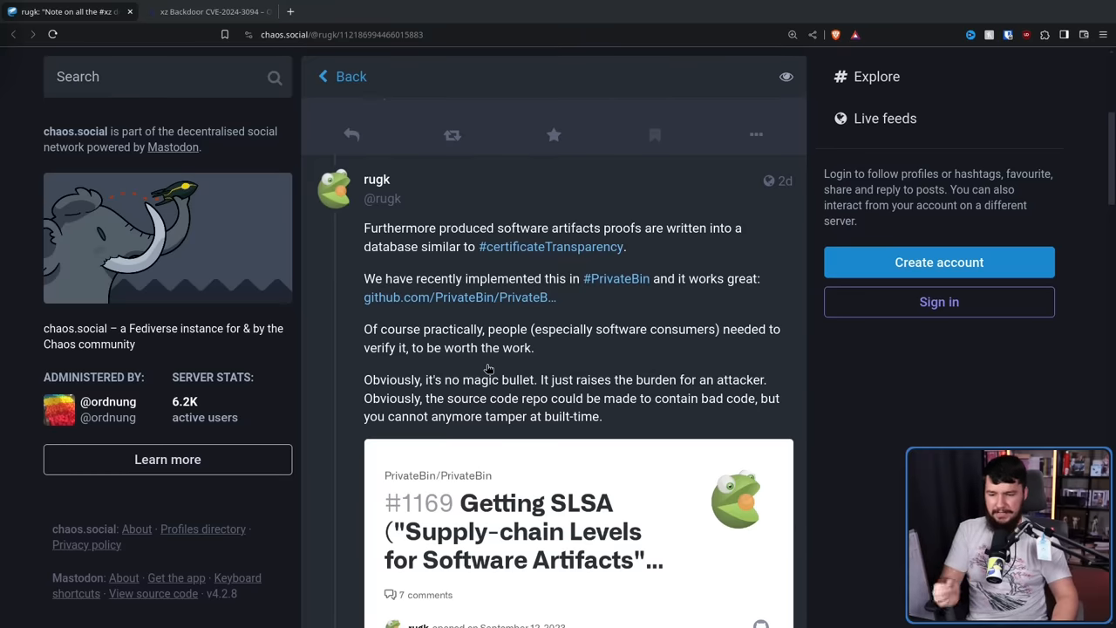
mouse_move(768, 380)
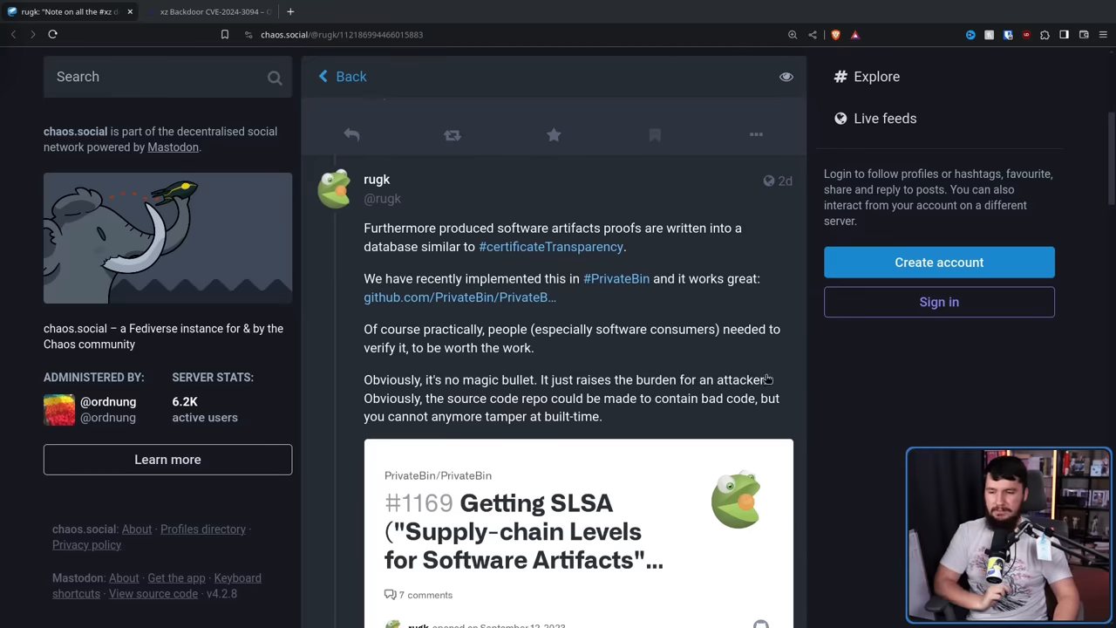
scroll(down, 3)
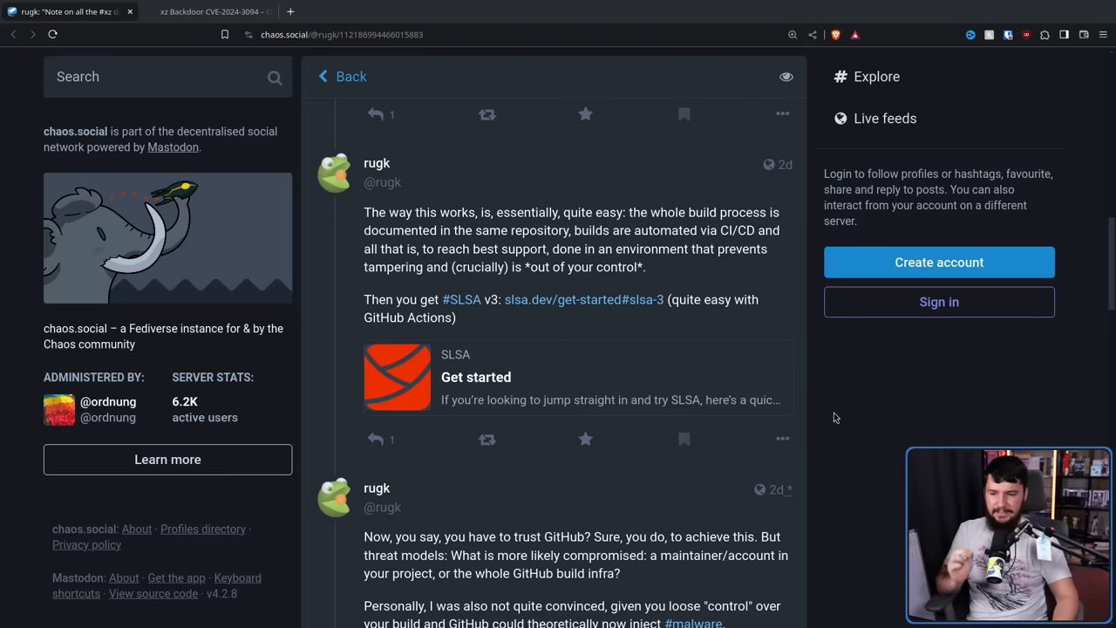
mouse_move(844, 407)
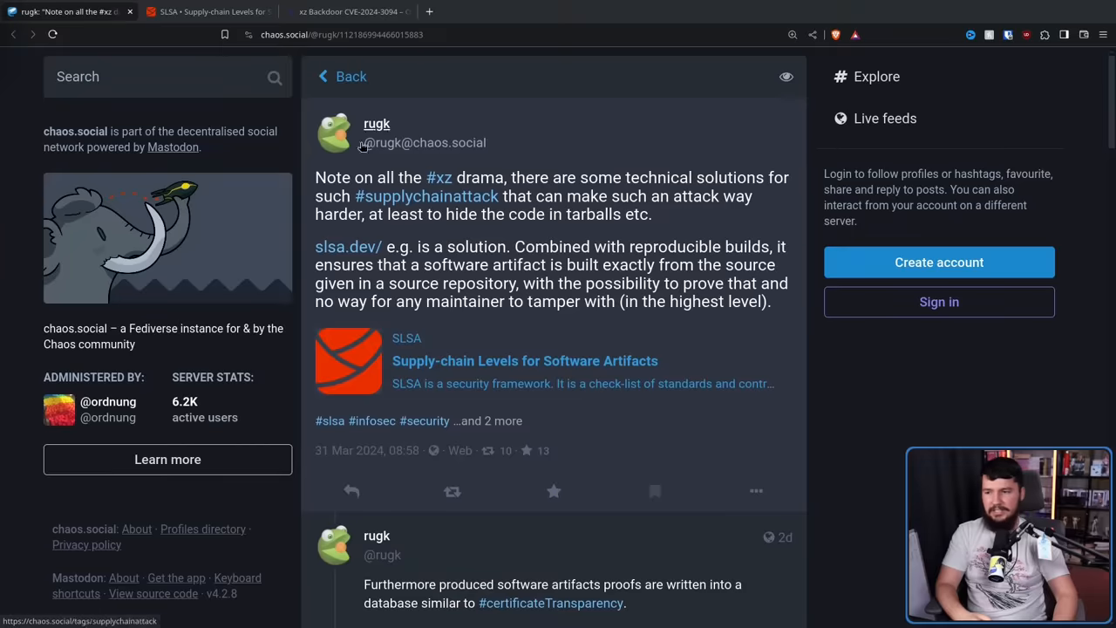
Step: Show the slsa.dev homepage scrolled to its 'What is SLSA?' section
click(347, 246)
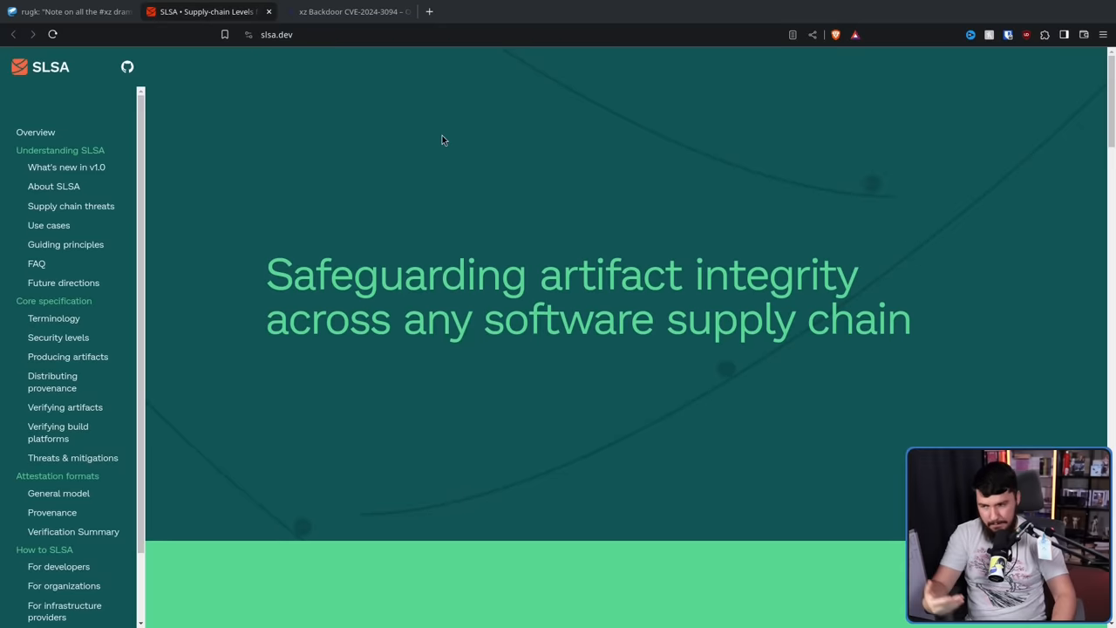
mouse_move(1064, 131)
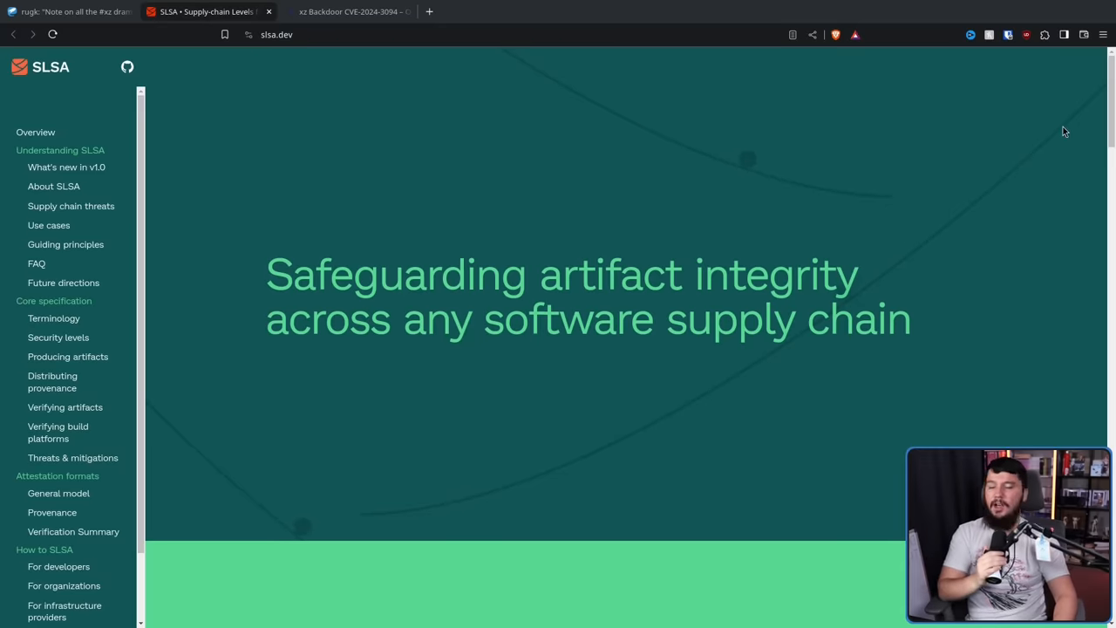
scroll(down, 3)
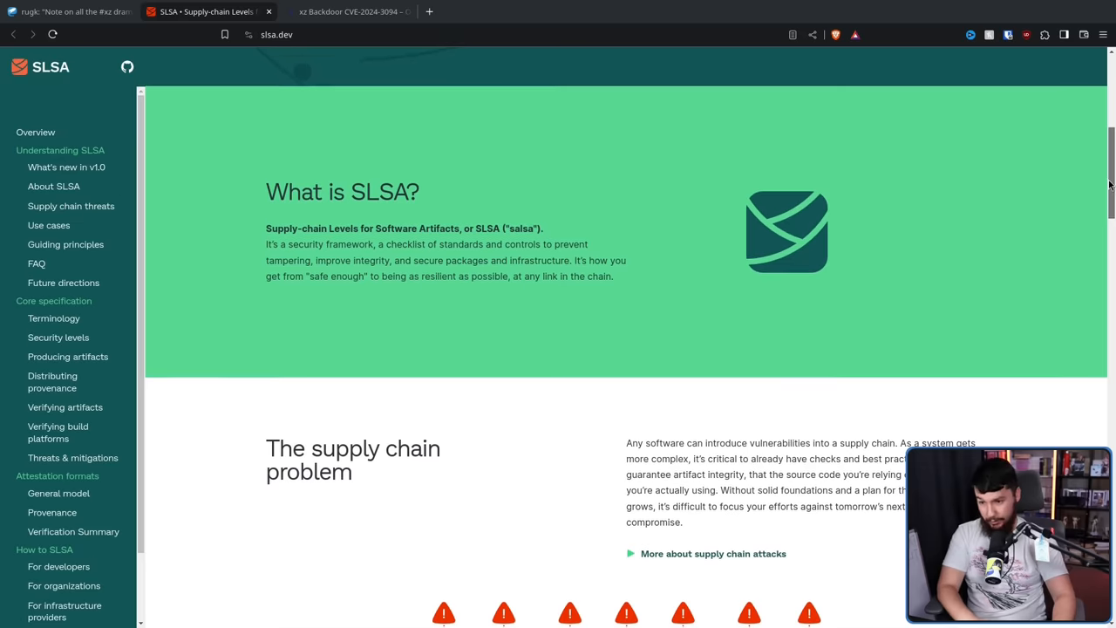
mouse_move(951, 178)
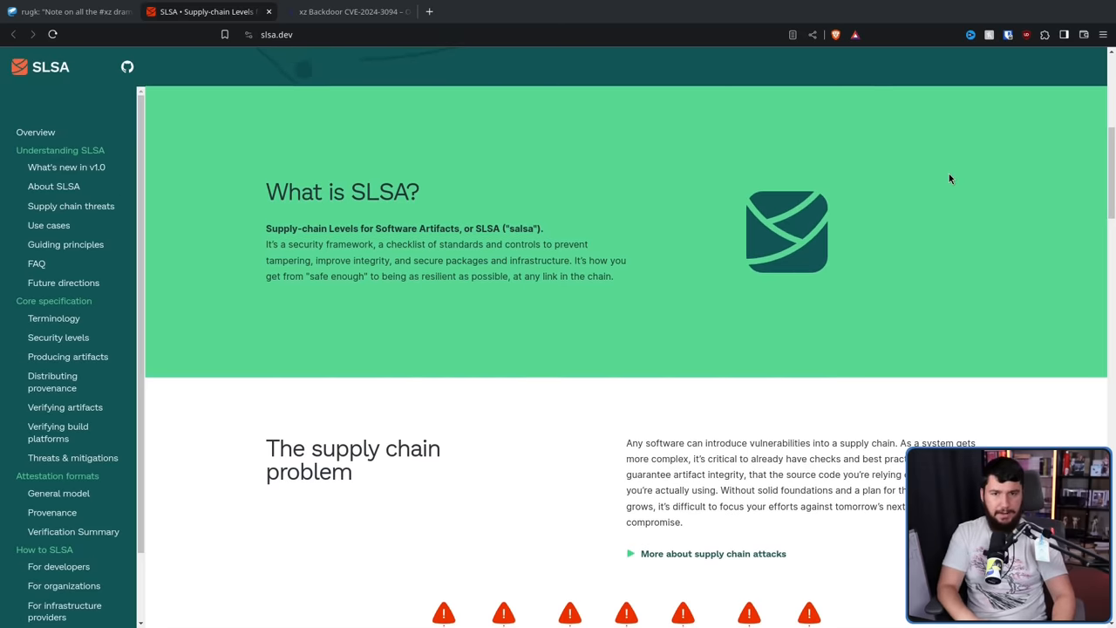
mouse_move(946, 192)
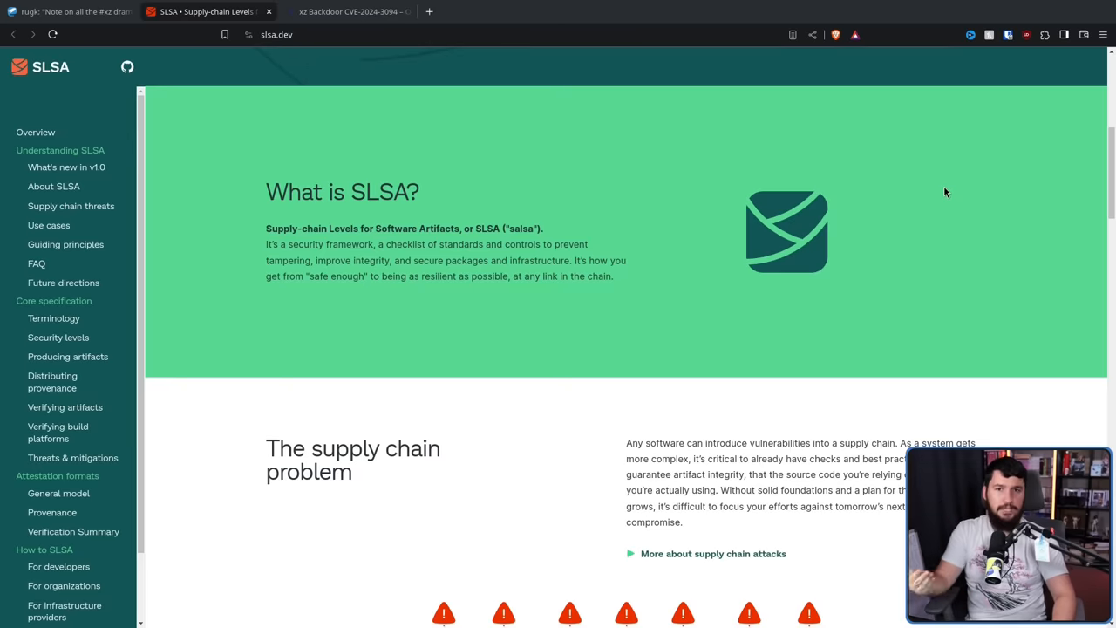
mouse_move(945, 213)
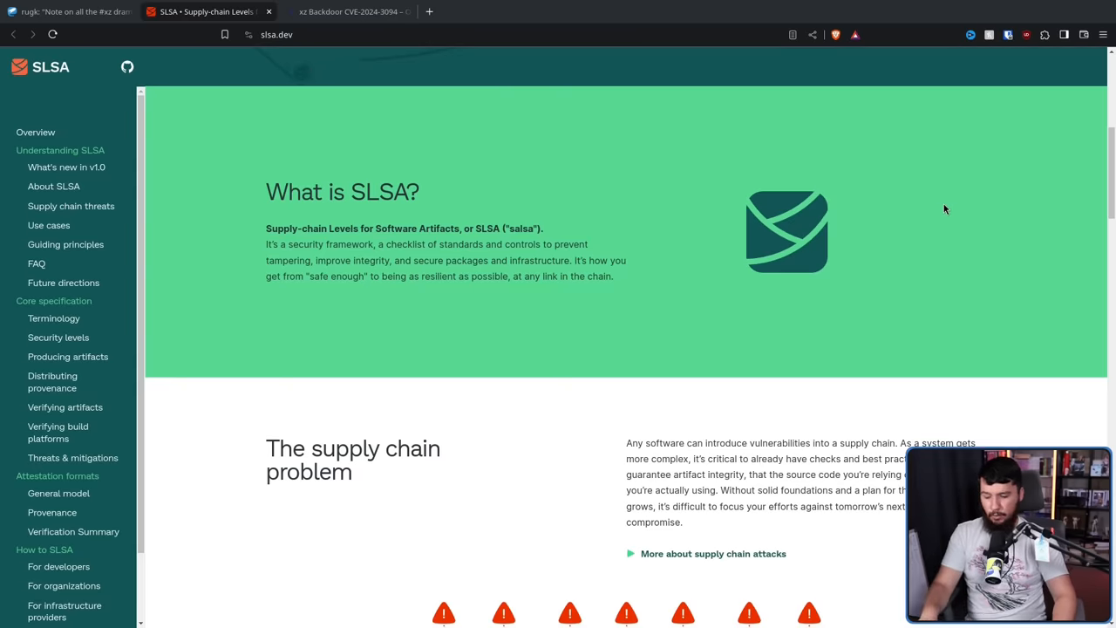
Step: Switch back to the OpenSSF xz backdoor post tab
click(349, 11)
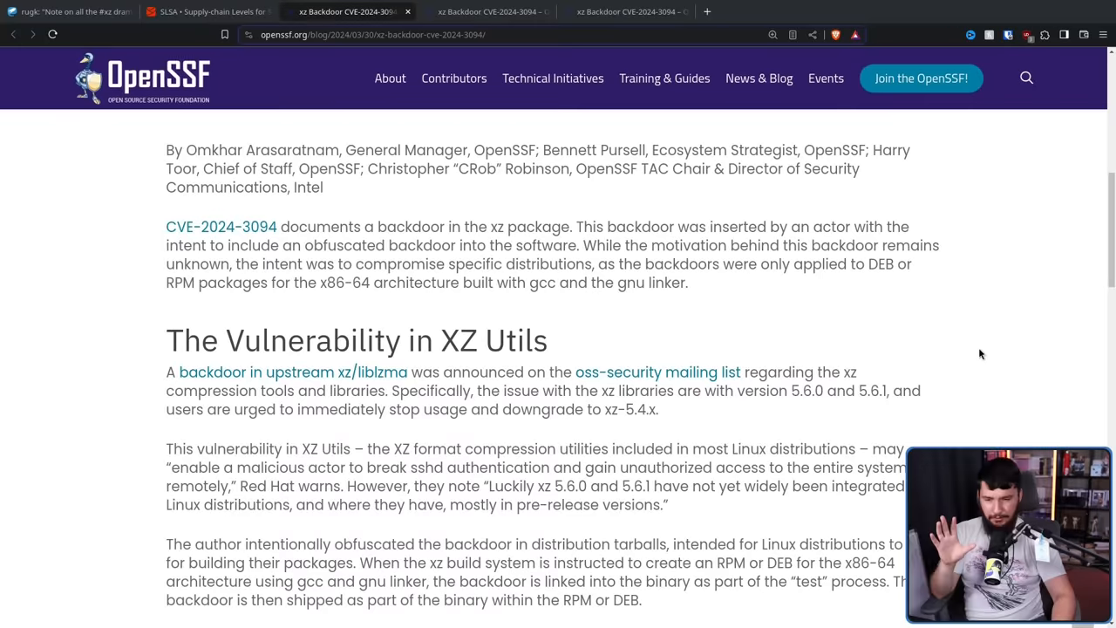
Step: Scroll the OpenSSF post to 'Threats in the Open Source Software Supply Chain'
scroll(down, 3)
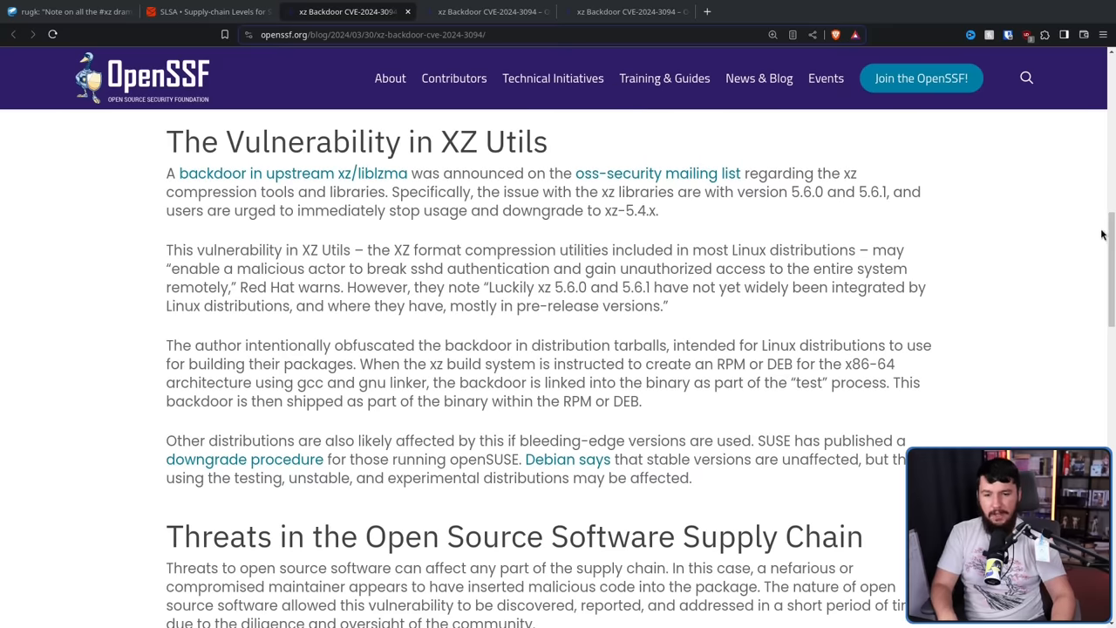
scroll(down, 3)
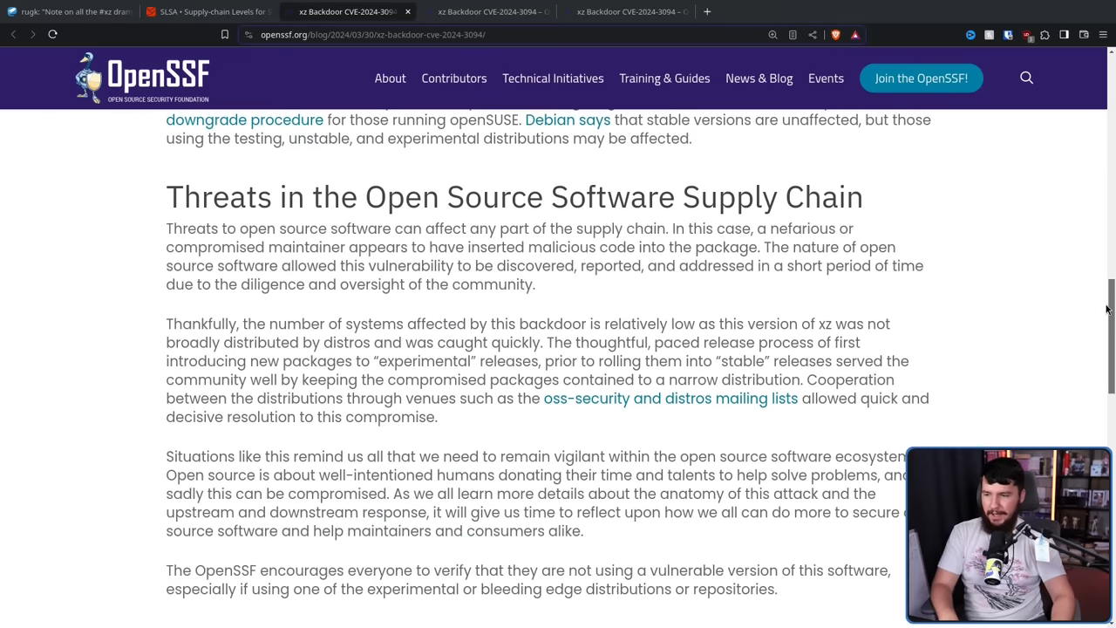
mouse_move(1062, 254)
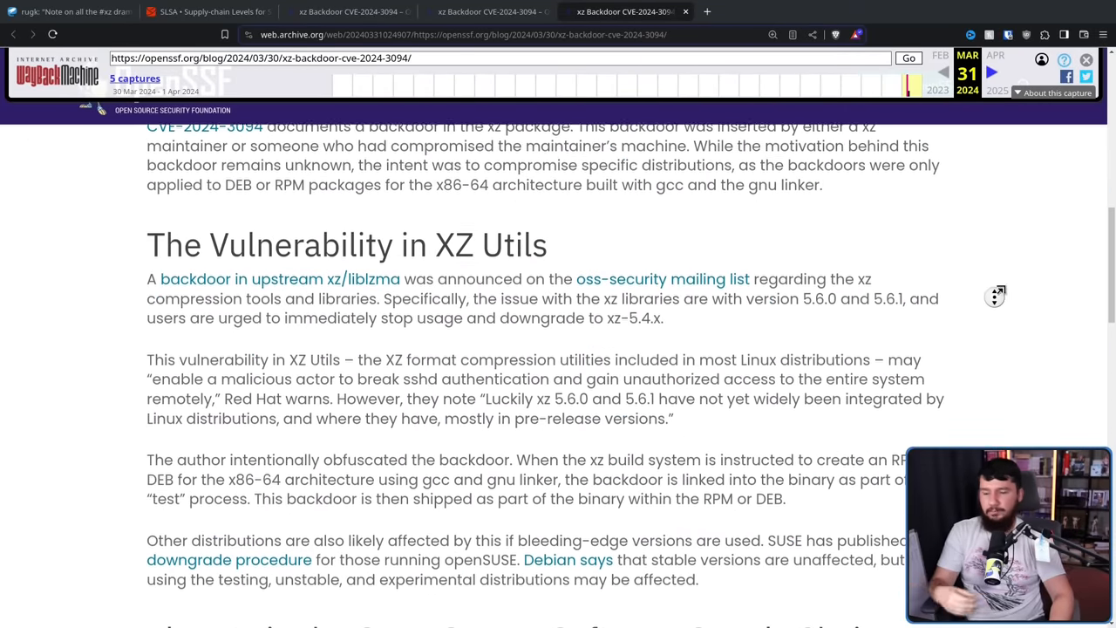
scroll(up, 3)
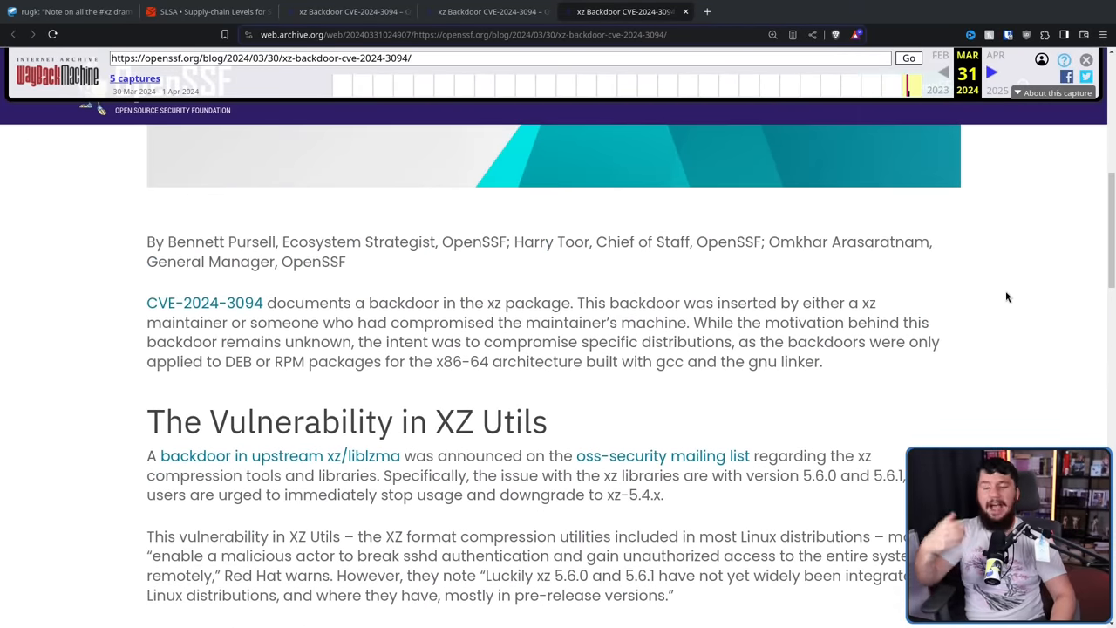
mouse_move(994, 294)
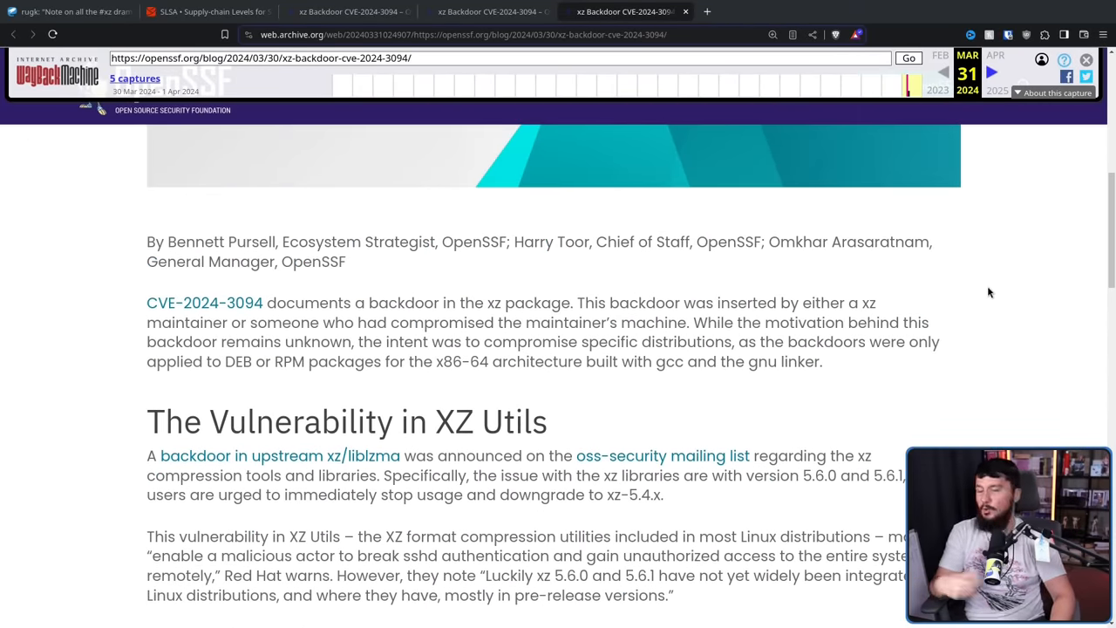
mouse_move(978, 235)
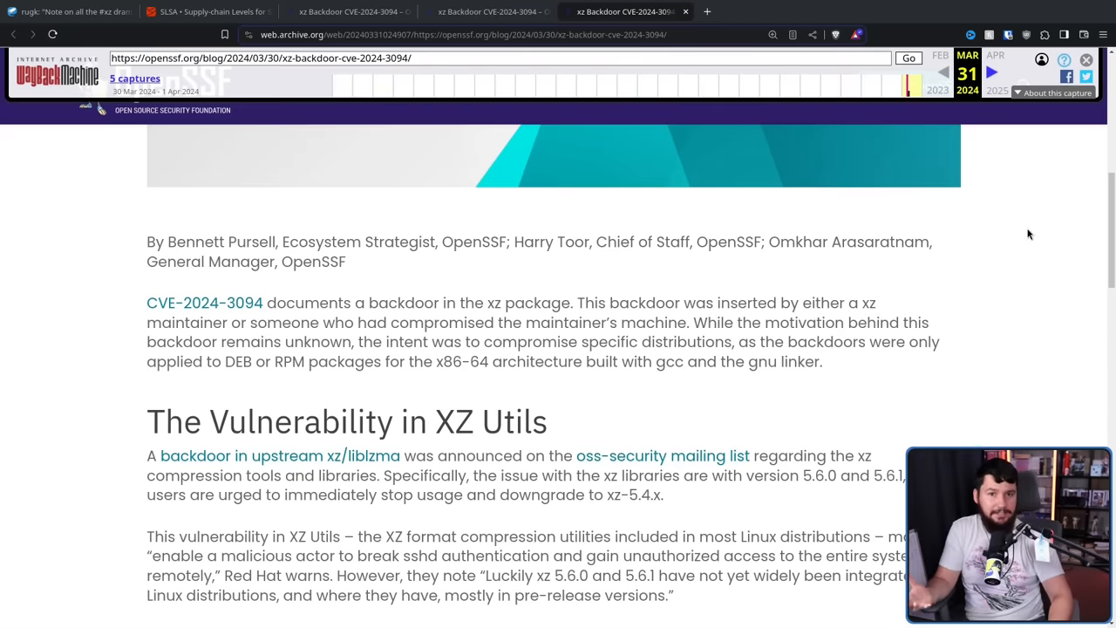
mouse_move(1012, 267)
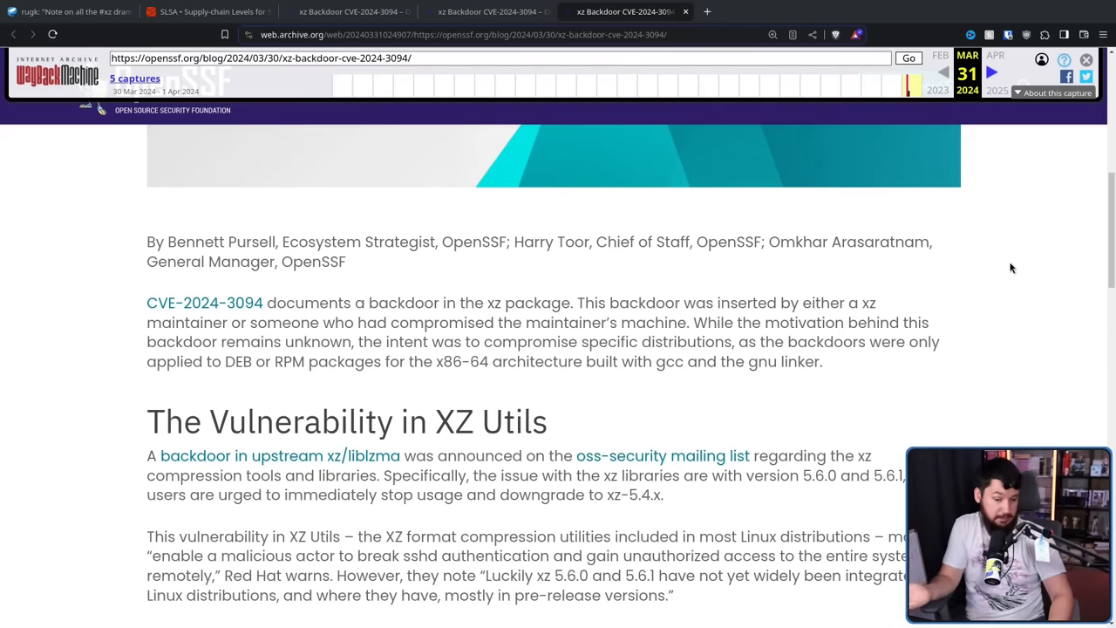
scroll(down, 3)
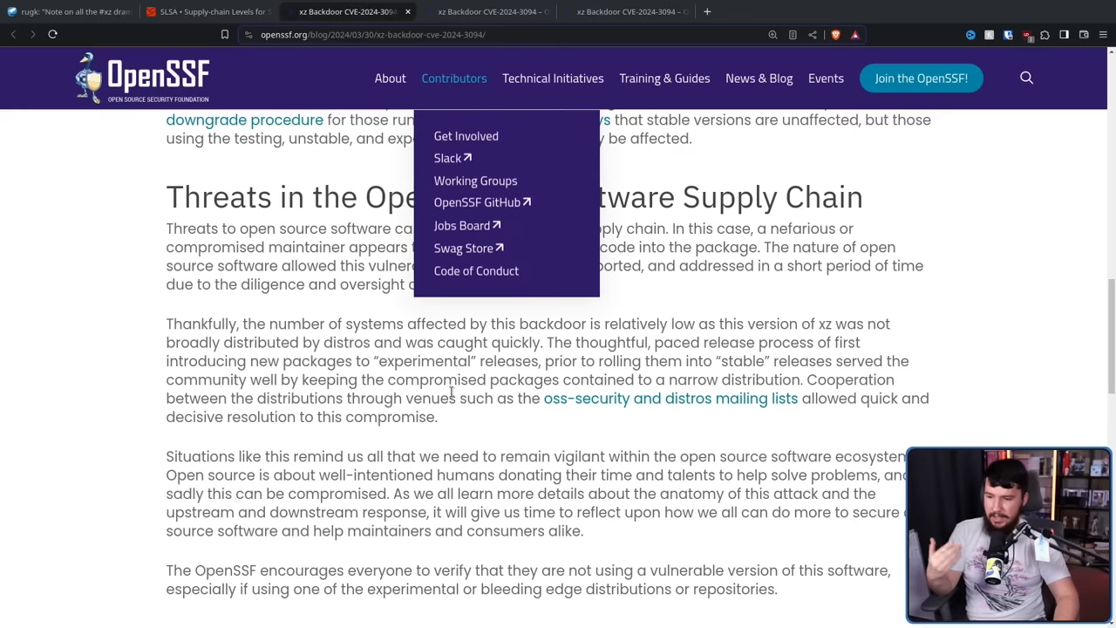
mouse_move(162, 232)
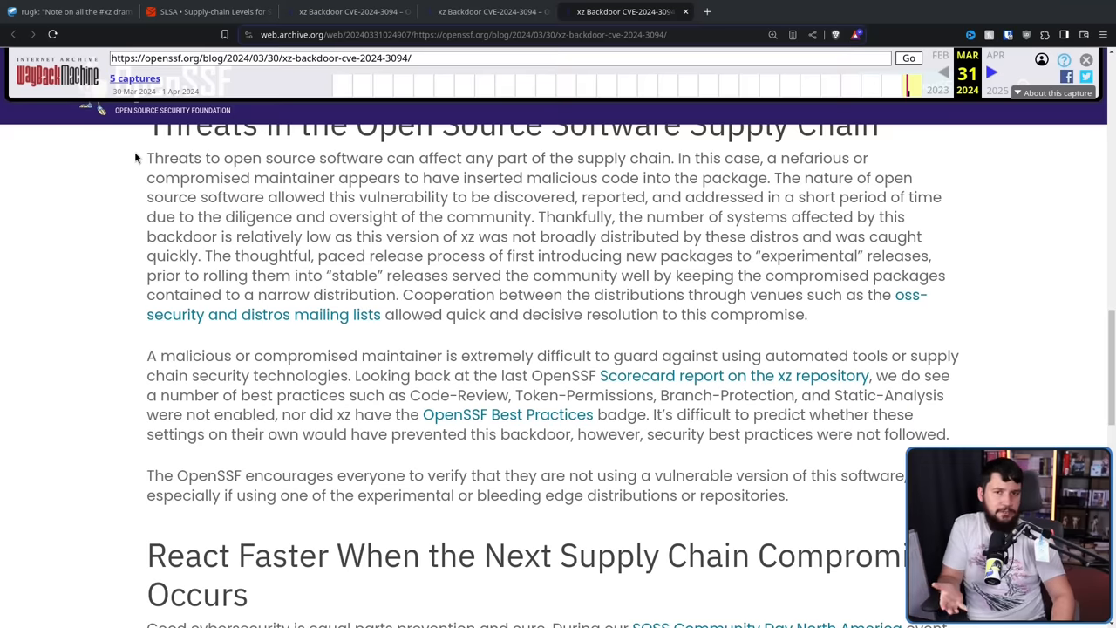
mouse_move(865, 327)
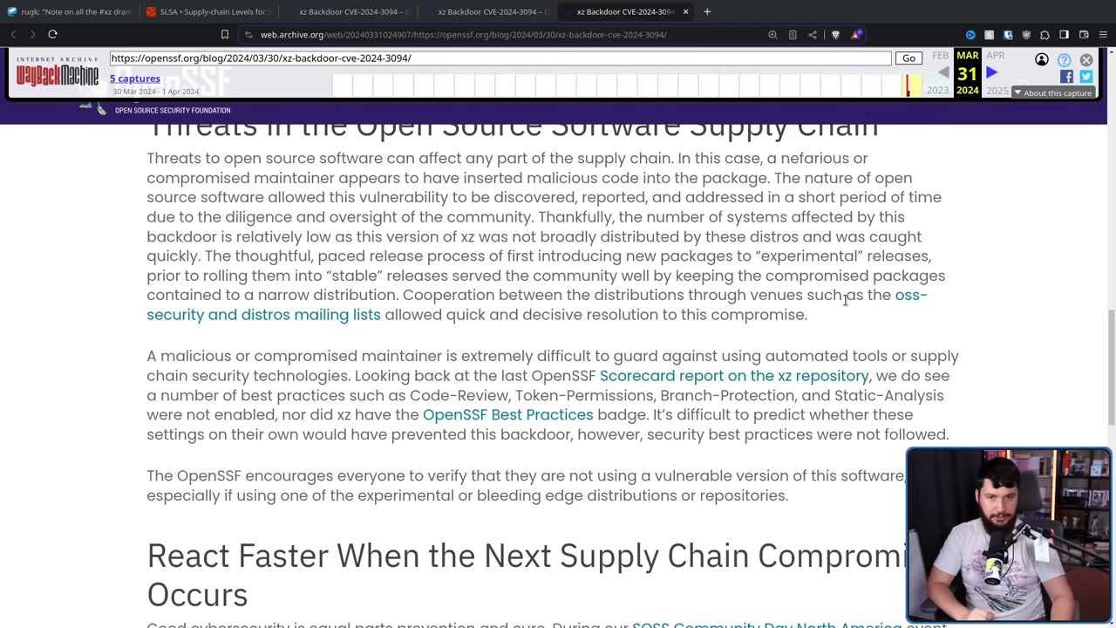
Step: Highlight the archived post's maintainer best-practices paragraph, then switch to the SLSA tab
drag(146, 355, 949, 434)
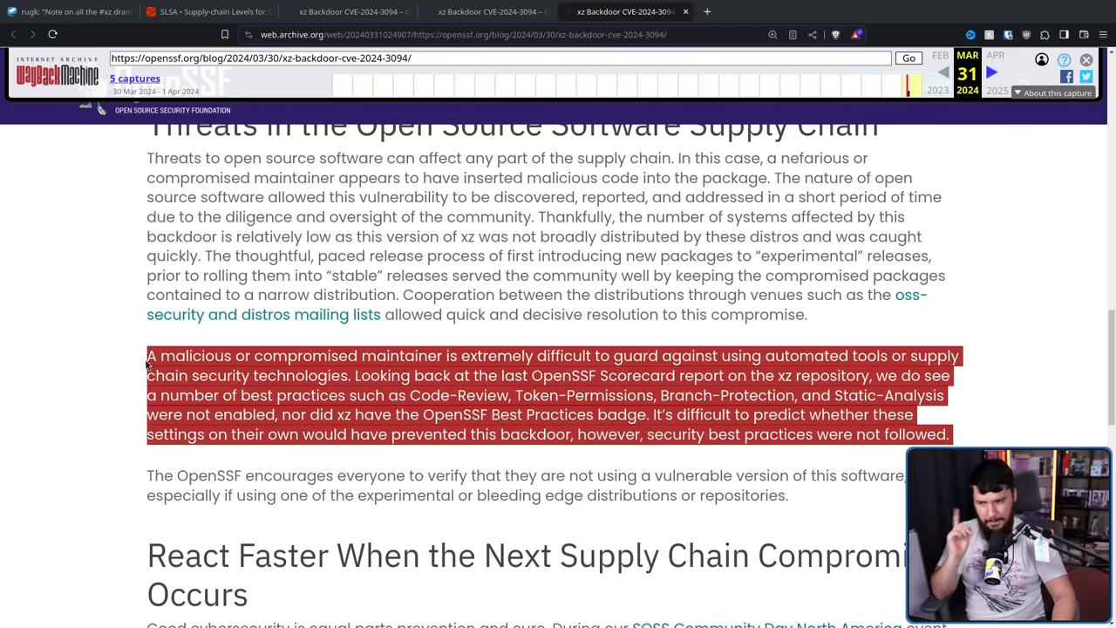
scroll(down, 3)
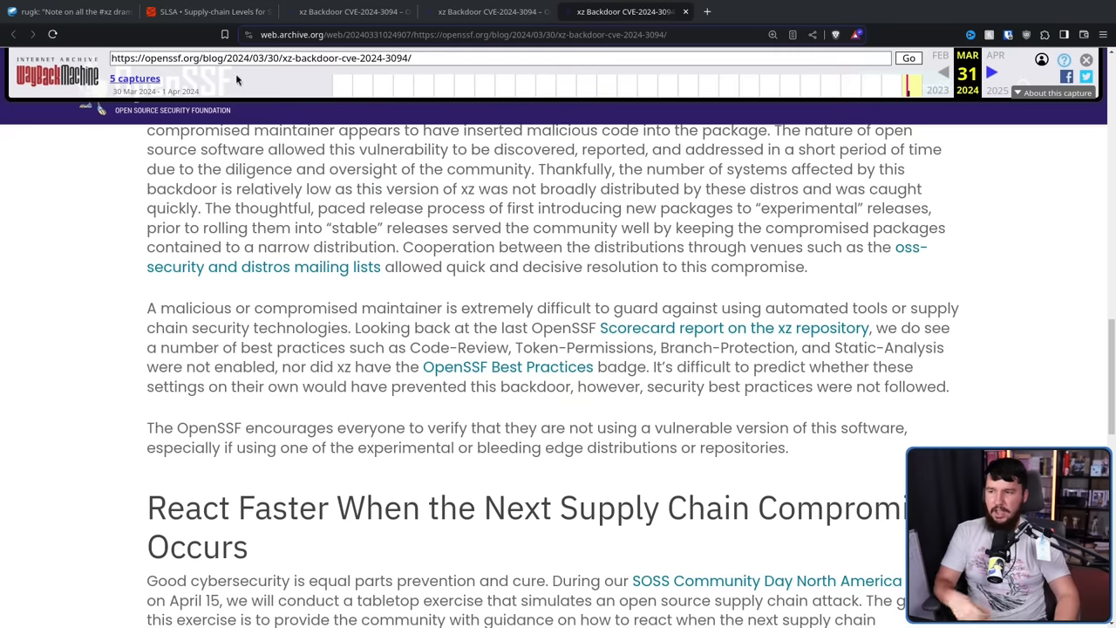
click(69, 11)
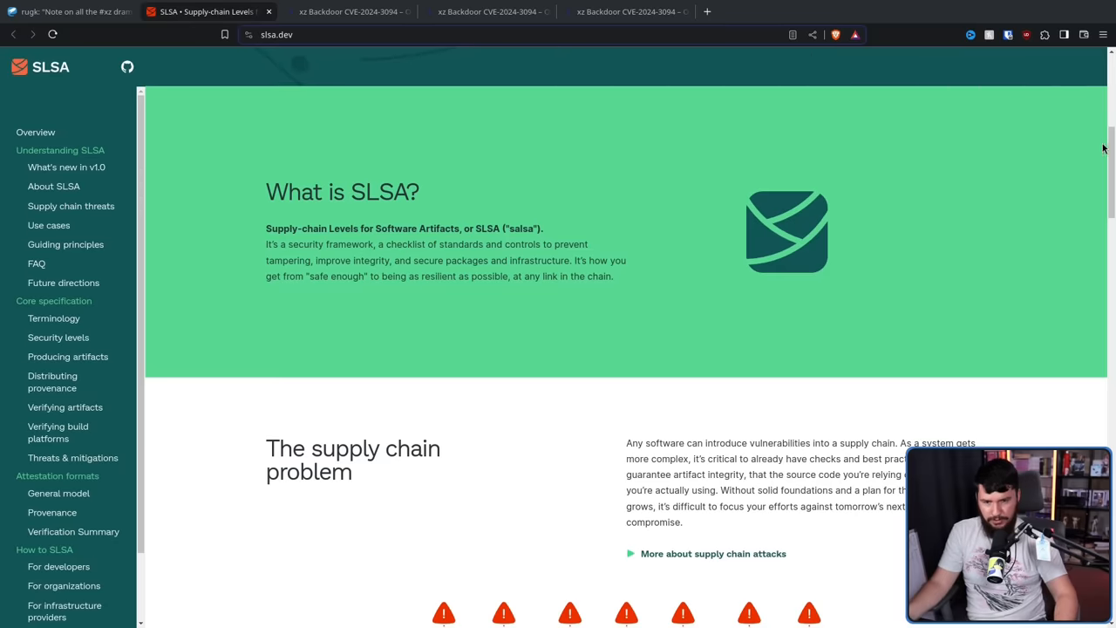
Step: Return to the archived post and open the xz Scorecard report link in a new tab
scroll(down, 3)
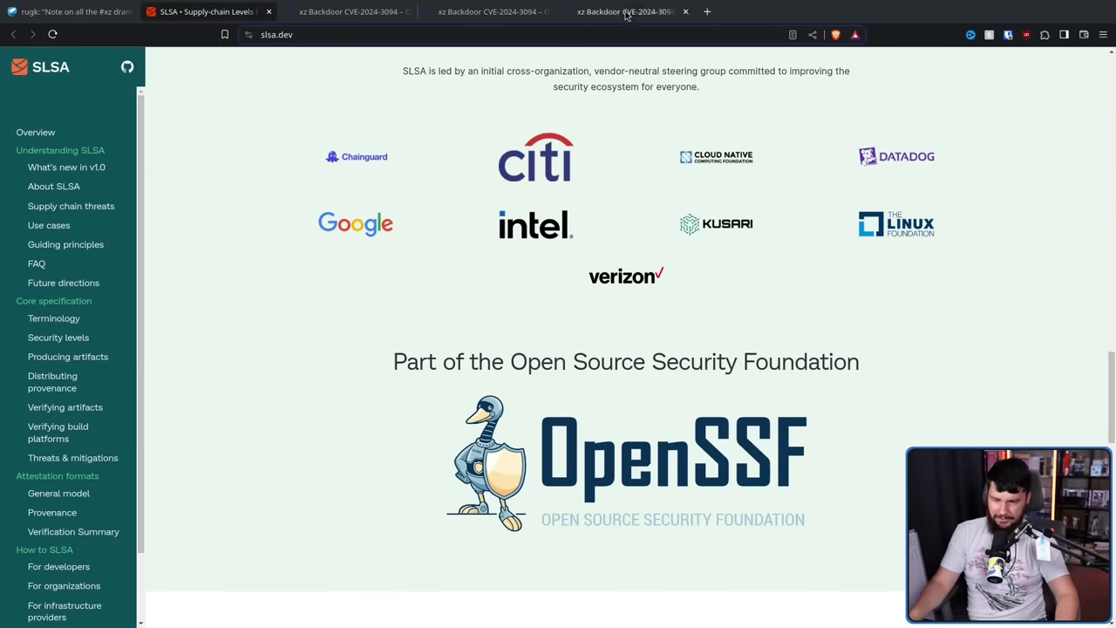
mouse_move(626, 12)
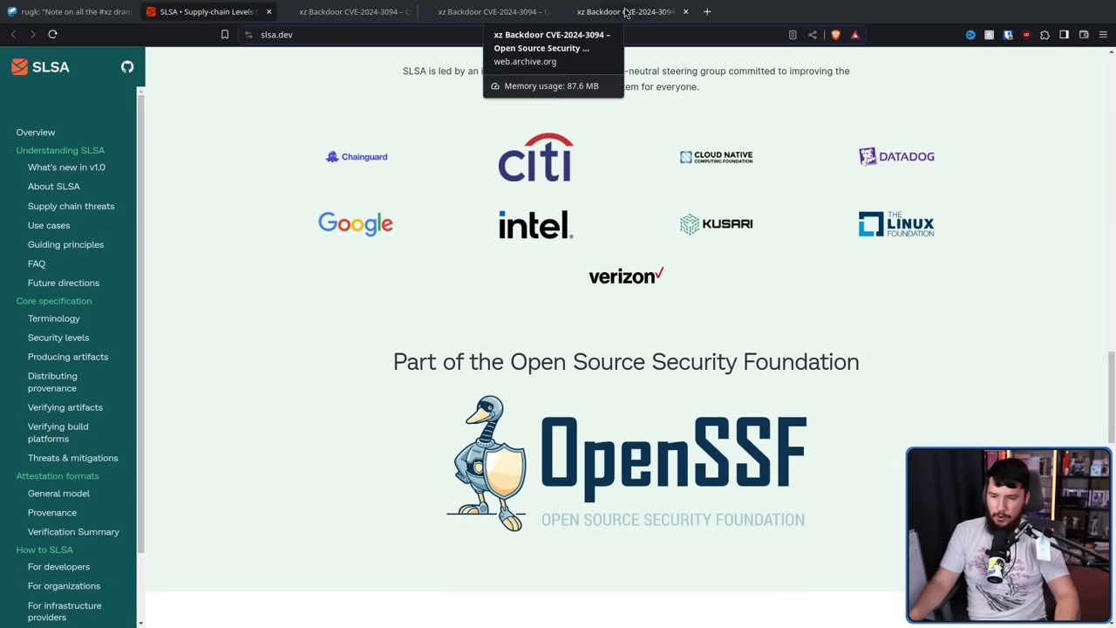
click(625, 11)
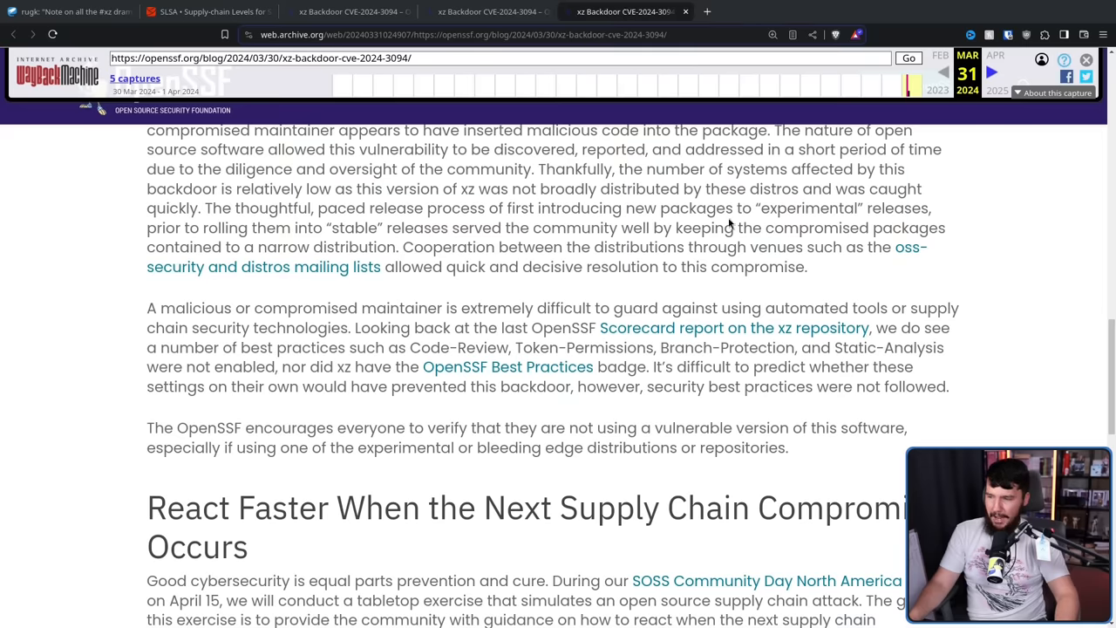
mouse_move(719, 185)
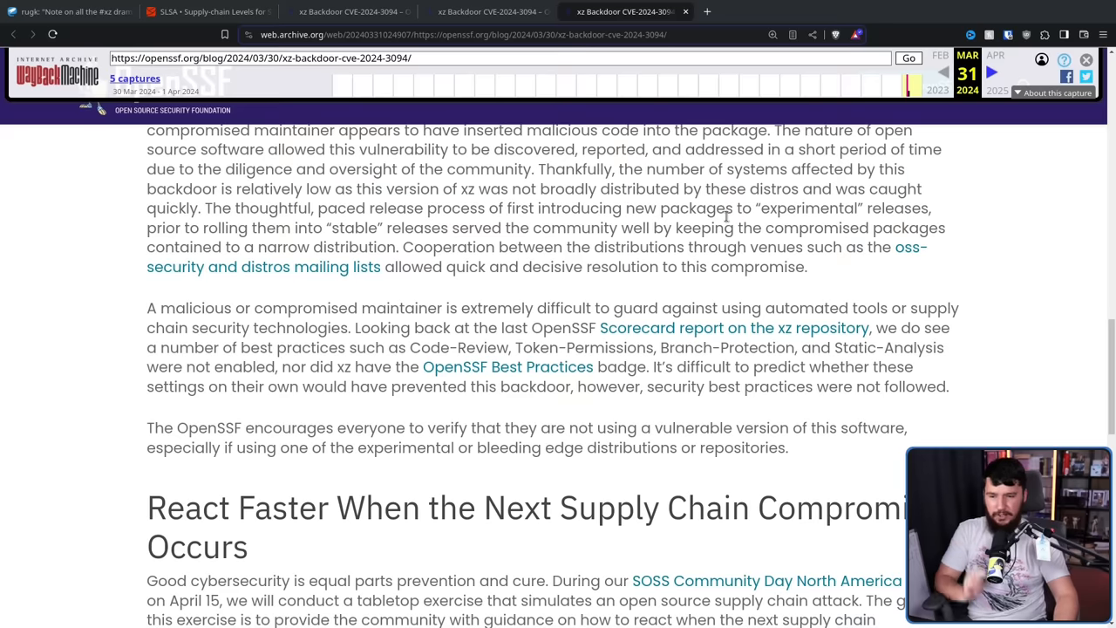
click(637, 327)
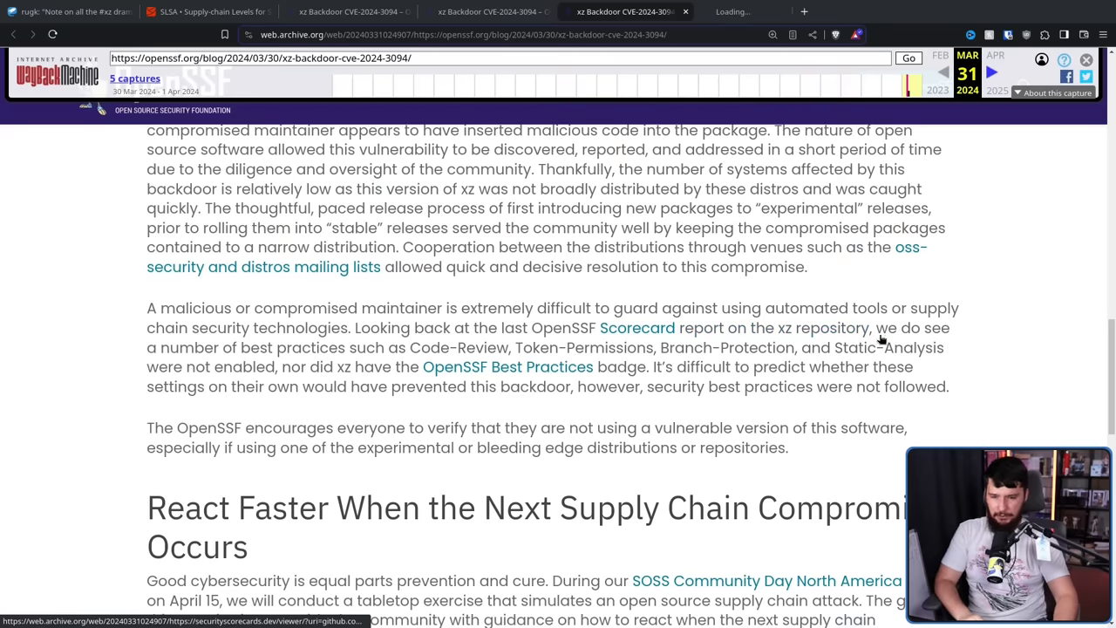
click(636, 327)
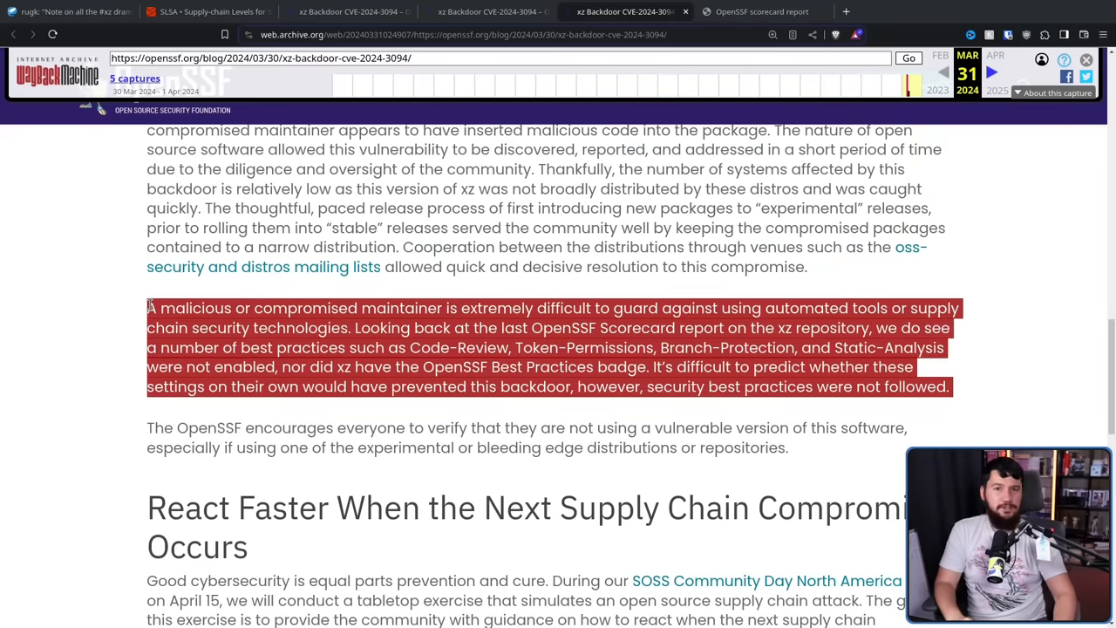
Step: Clear the highlighted paragraph and view the xz Scorecard report scoring 6.2
click(683, 488)
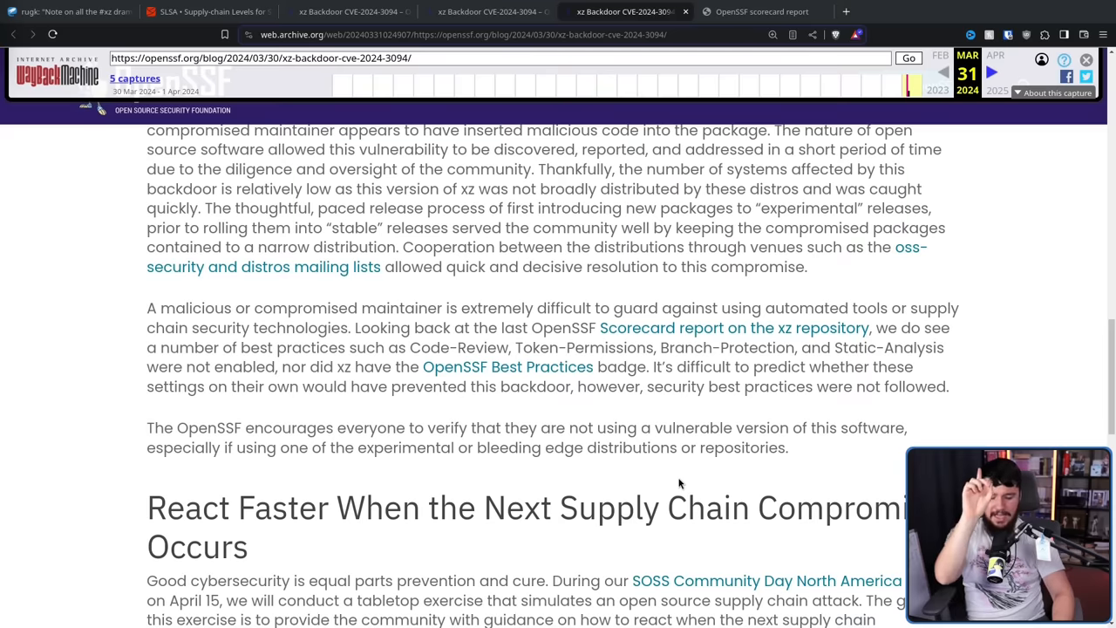
mouse_move(670, 466)
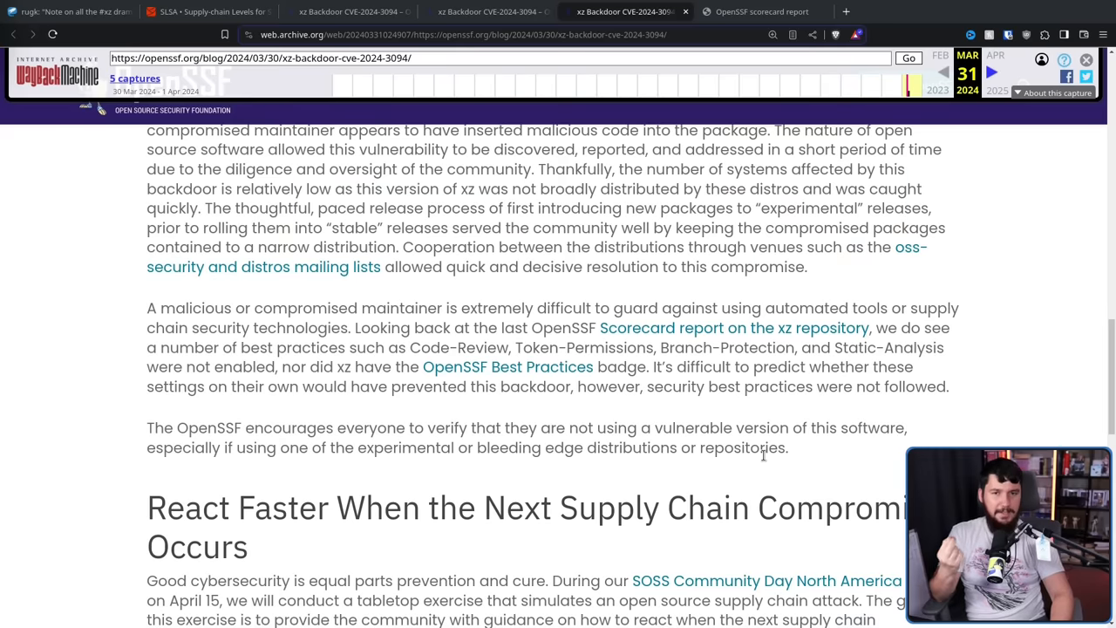
mouse_move(427, 417)
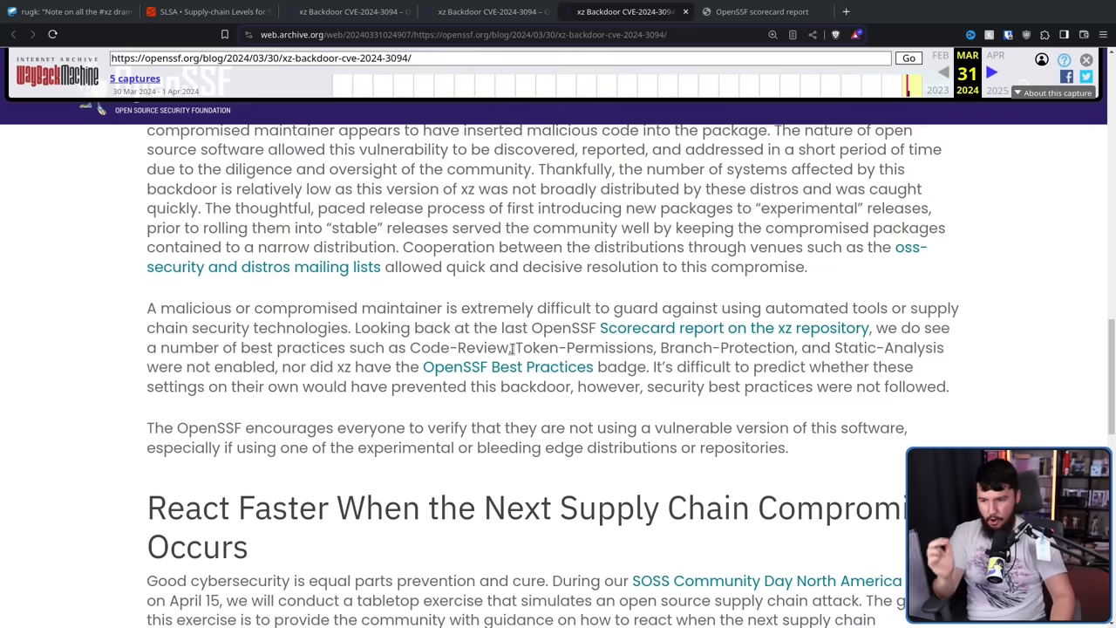
double_click(459, 347)
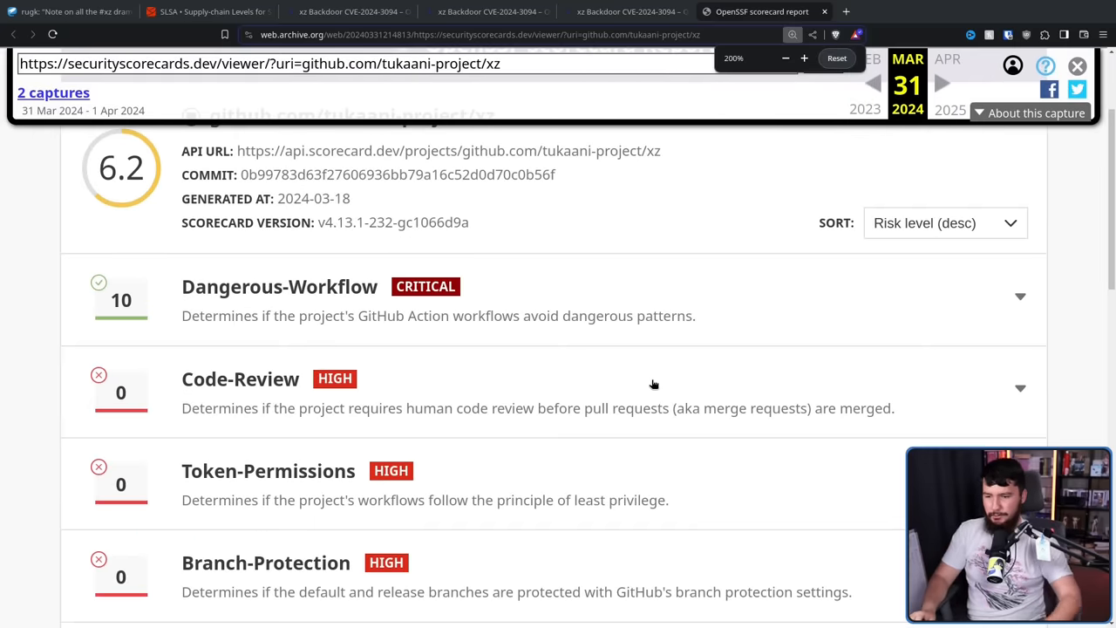
Step: Highlight the Token-Permissions and Branch-Protection checks in the xz Scorecard report
drag(199, 470, 669, 500)
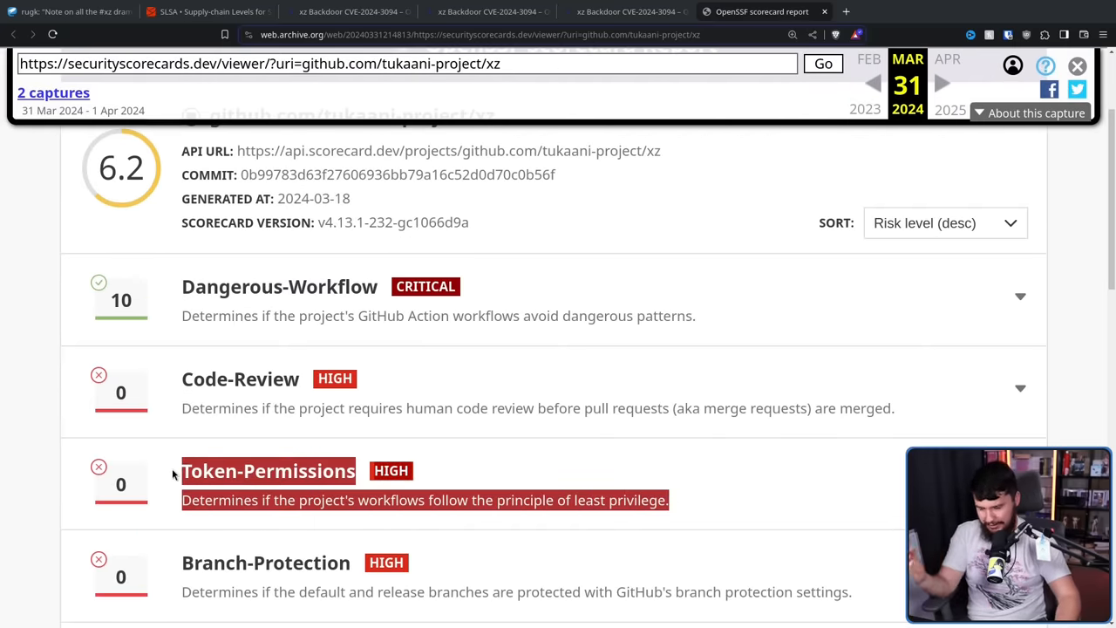
mouse_move(596, 455)
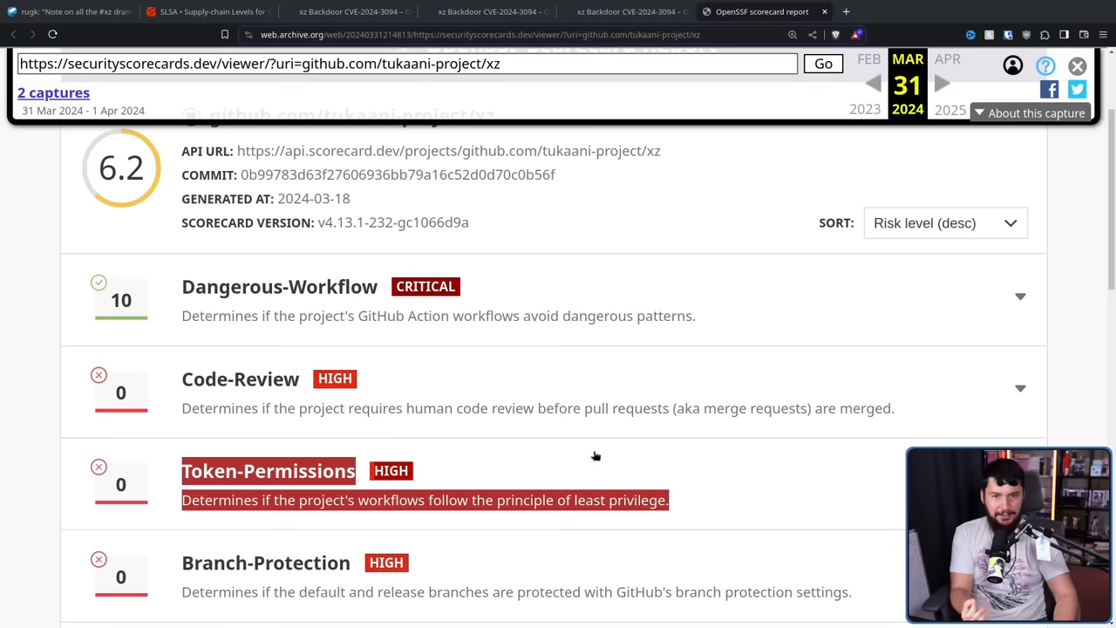
scroll(down, 3)
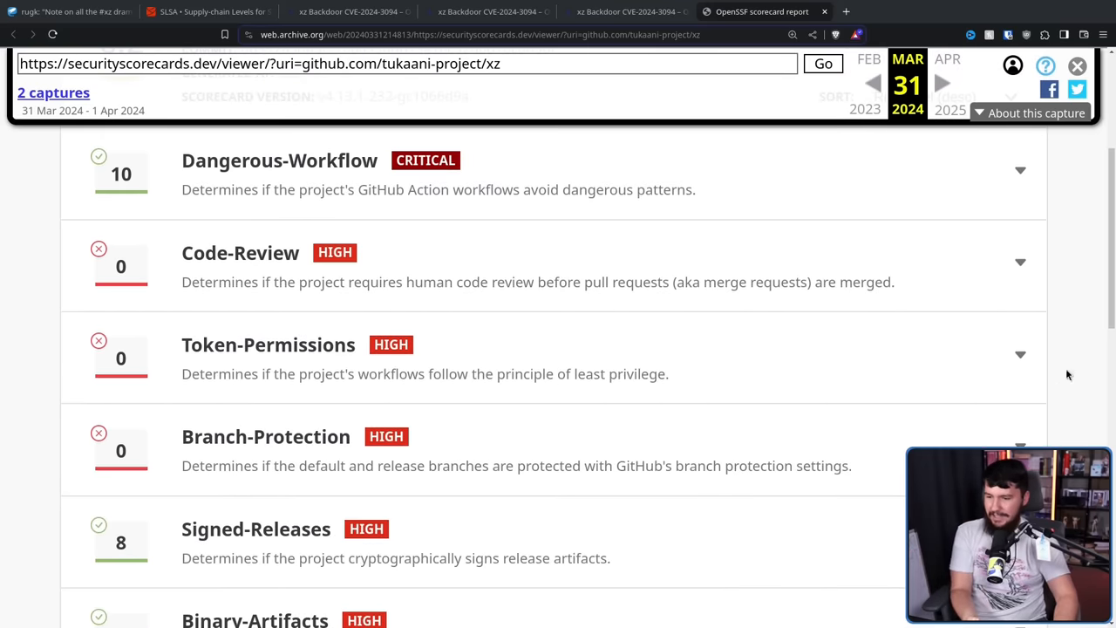
mouse_move(1083, 376)
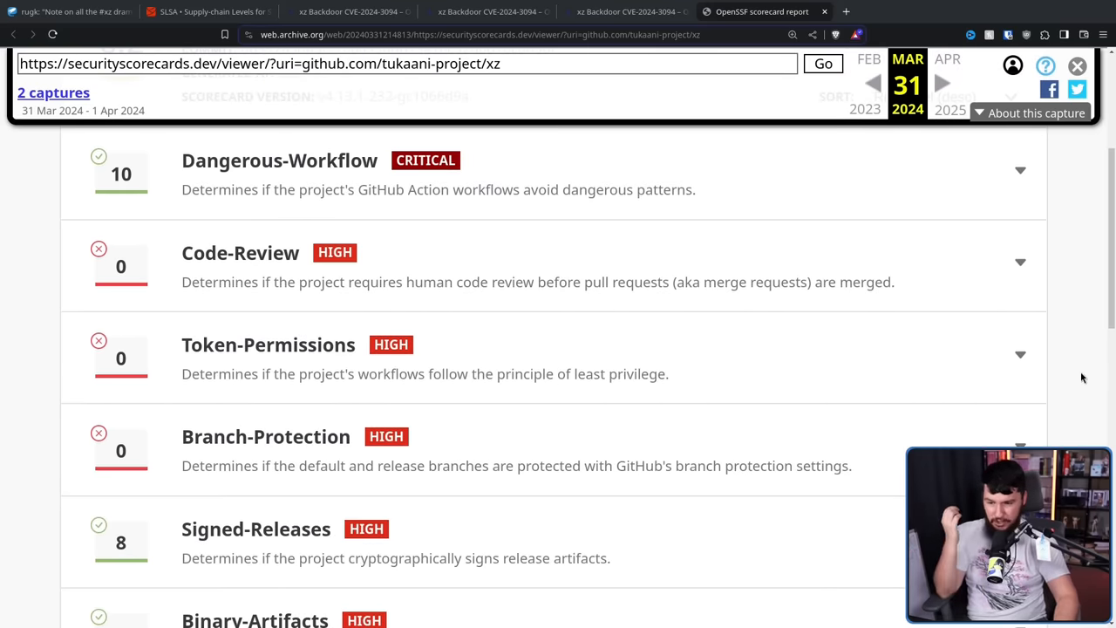
mouse_move(895, 467)
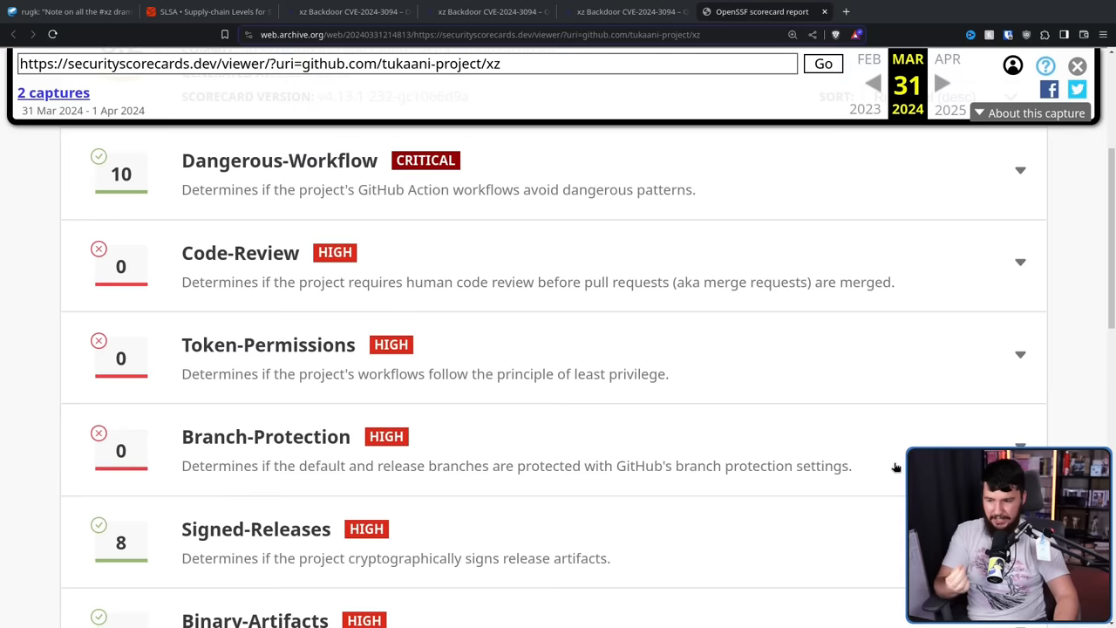
triple_click(514, 466)
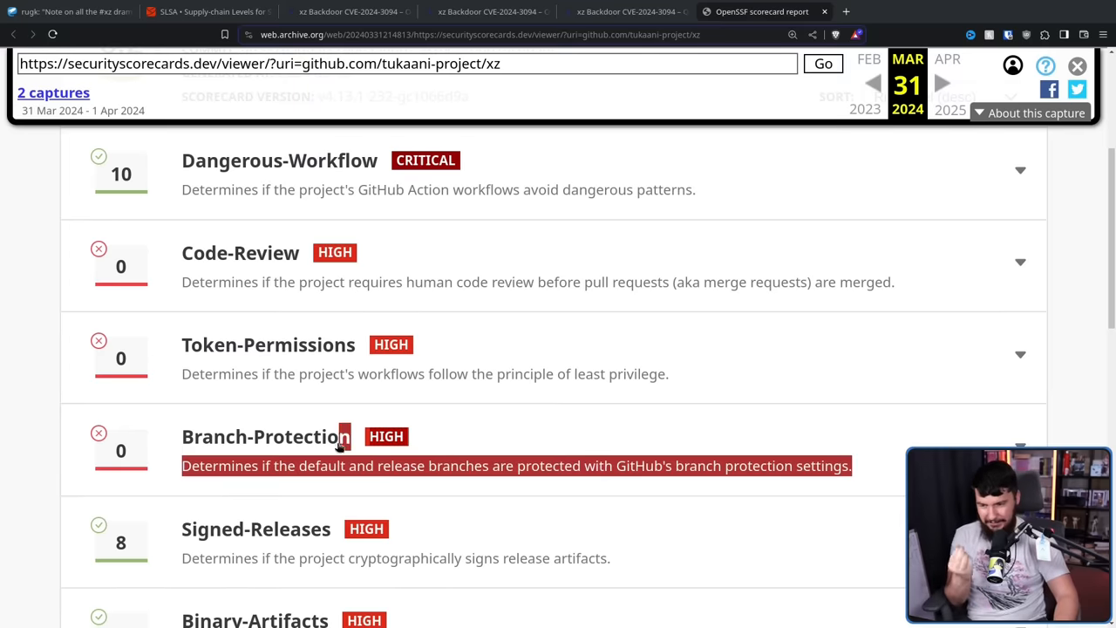
double_click(266, 436)
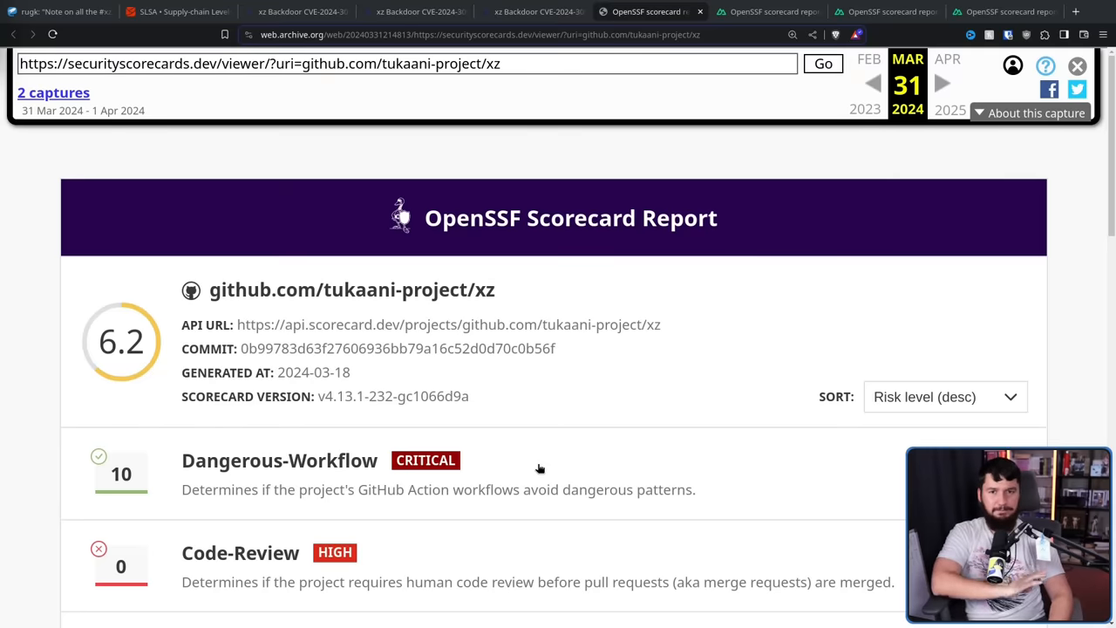
mouse_move(549, 447)
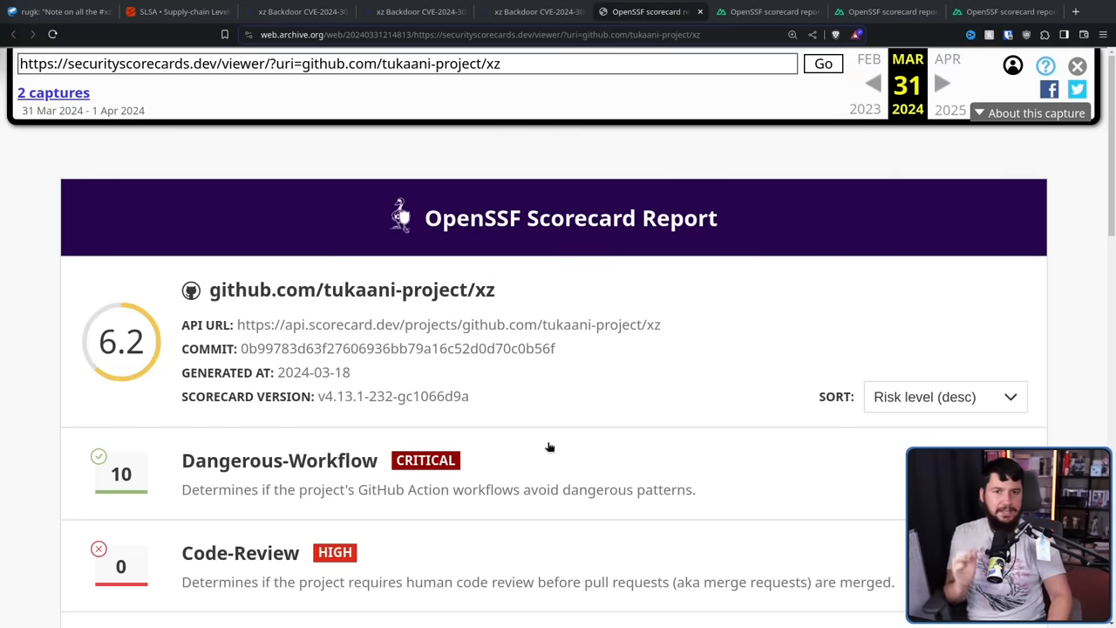
mouse_move(574, 403)
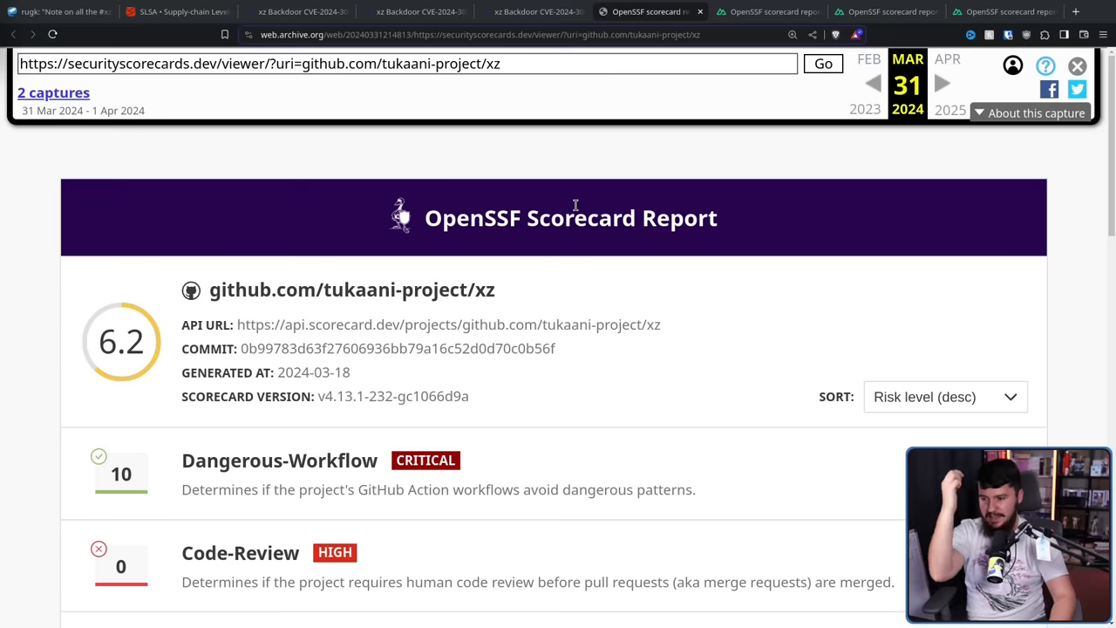
click(768, 11)
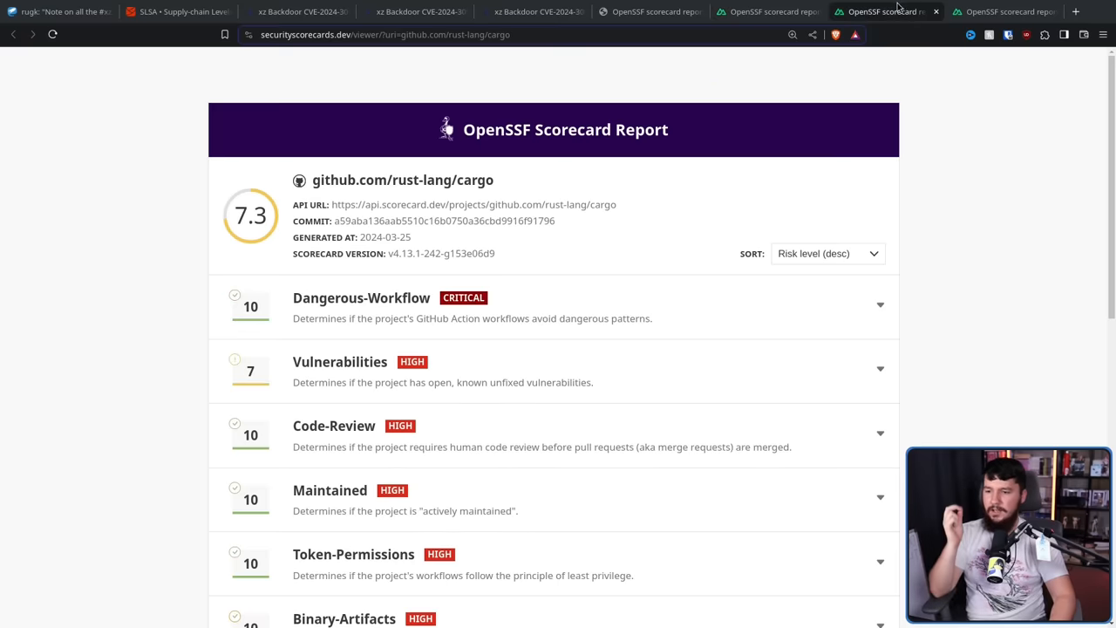
click(1003, 11)
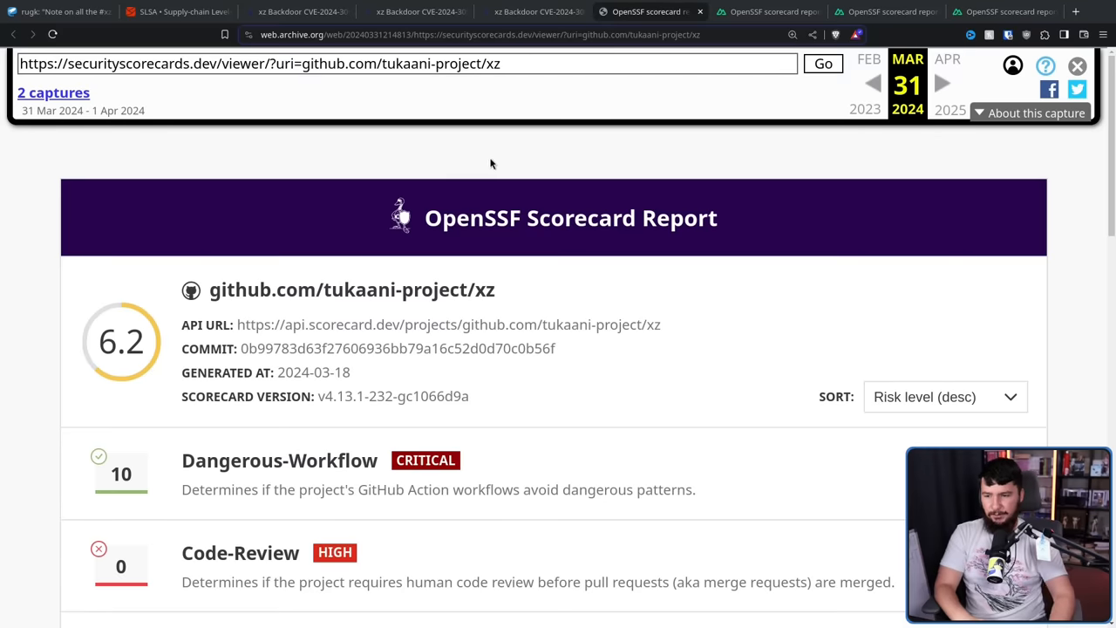
mouse_move(477, 167)
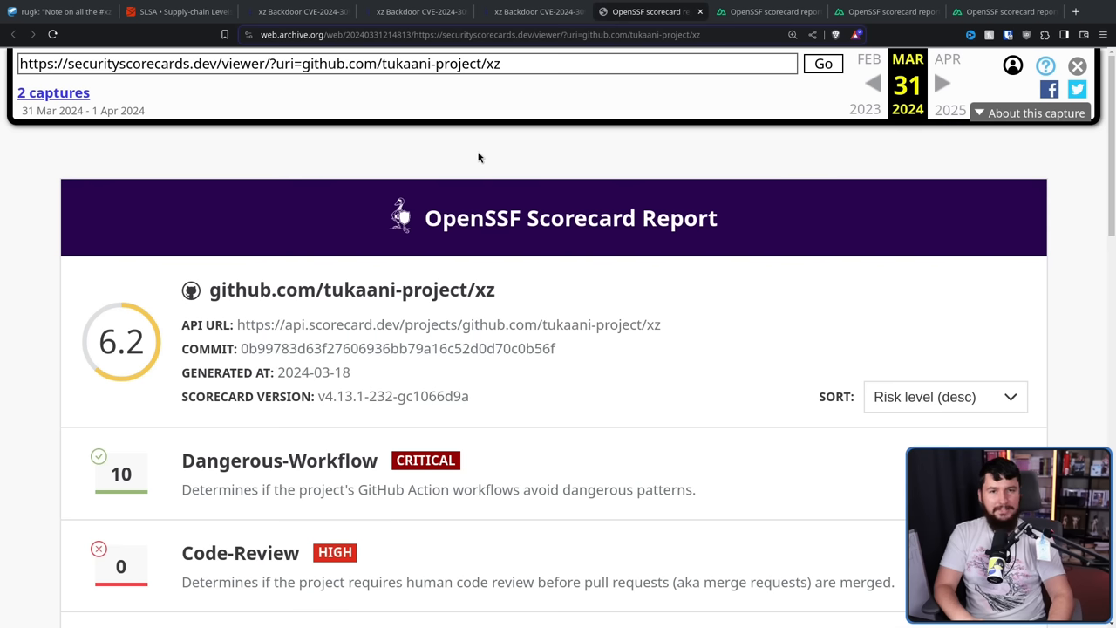
mouse_move(478, 148)
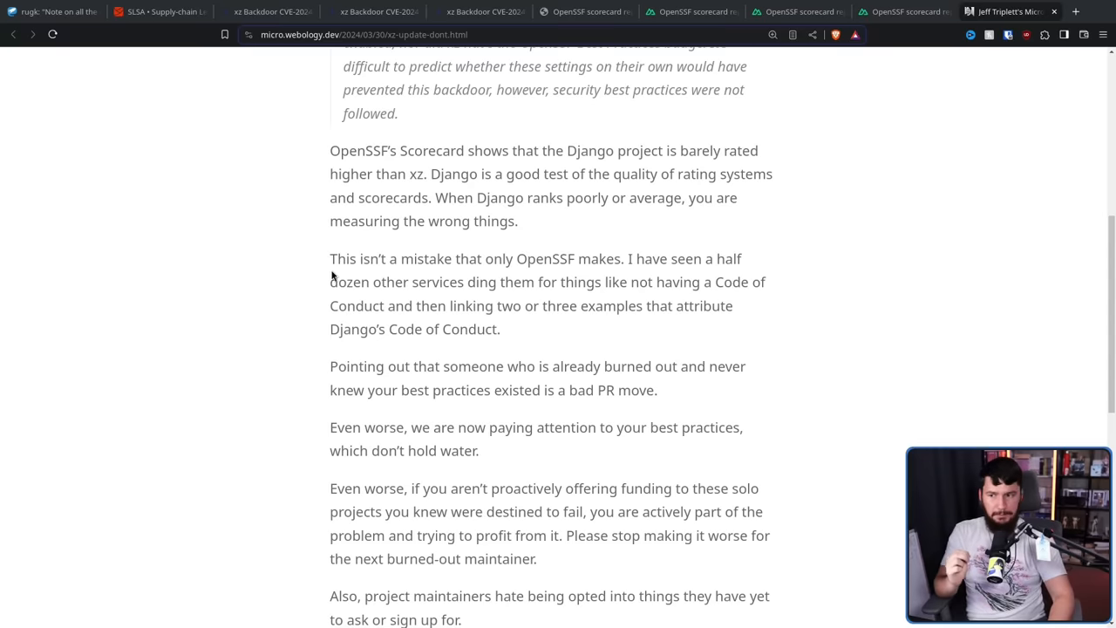
mouse_move(427, 274)
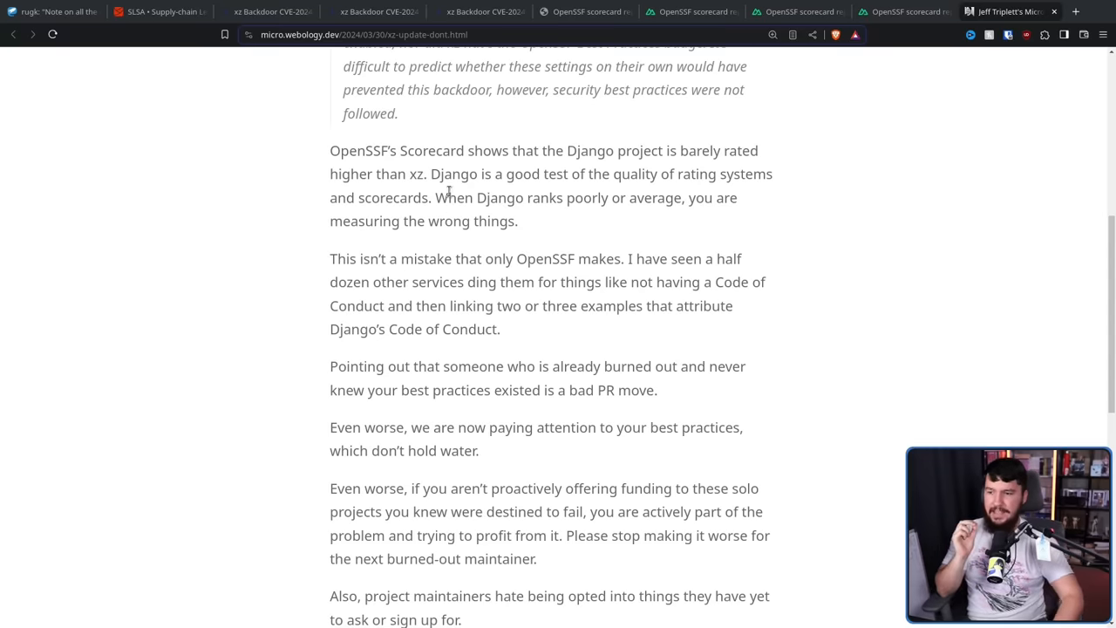
mouse_move(694, 182)
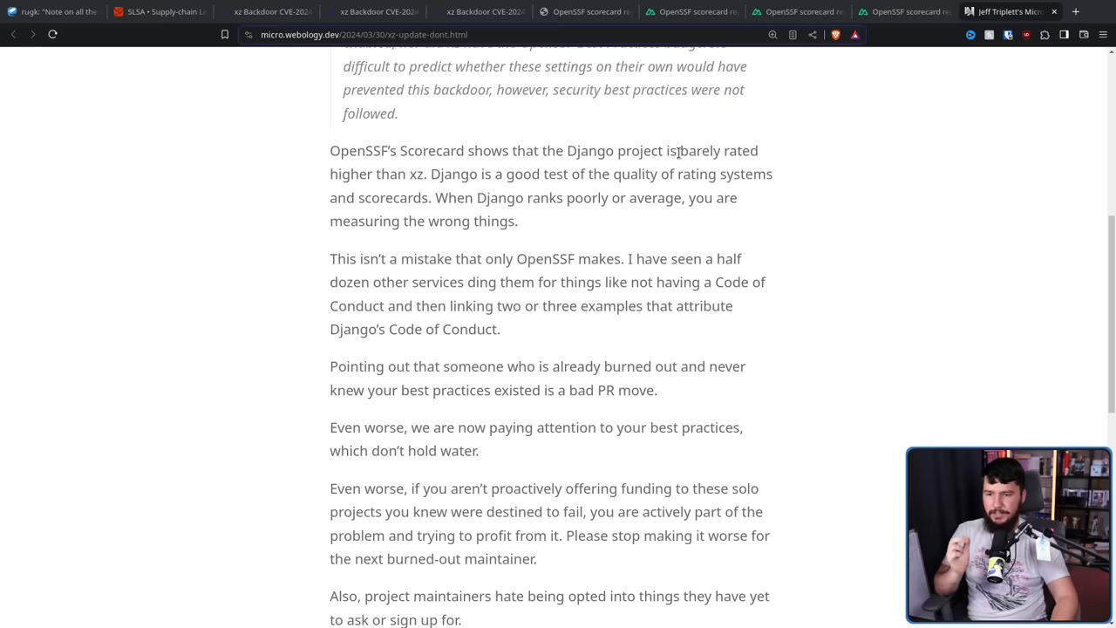
mouse_move(702, 145)
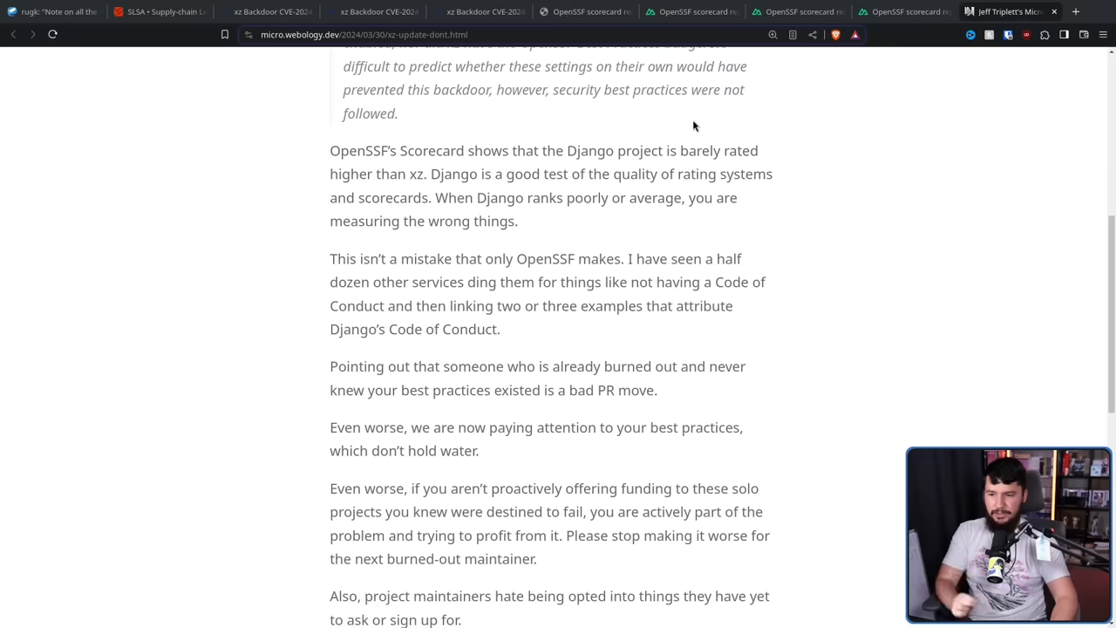
mouse_move(705, 135)
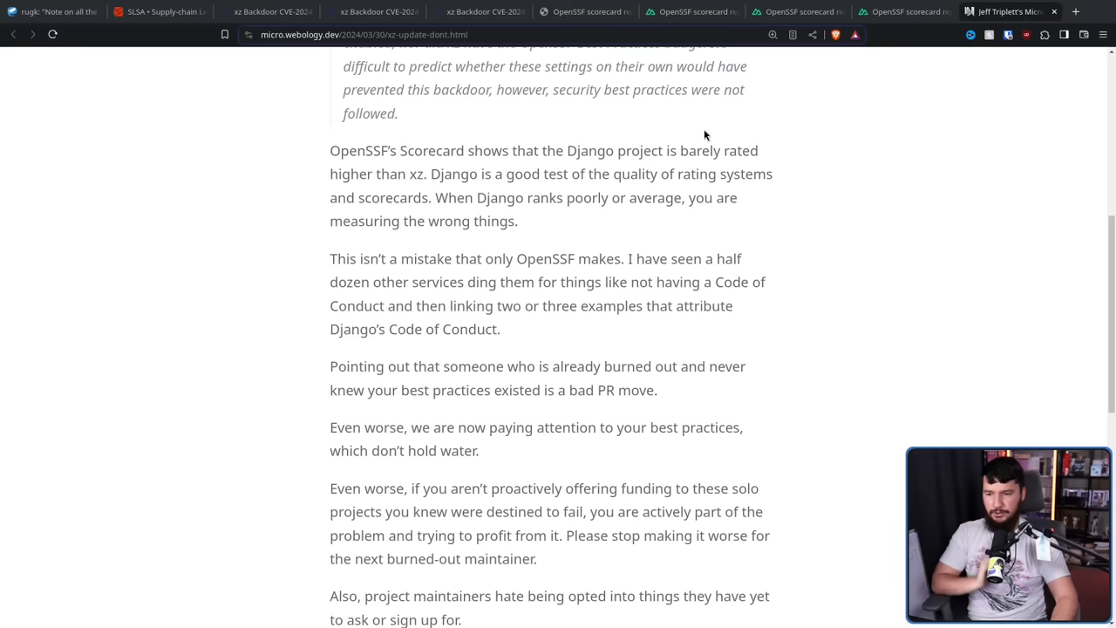
mouse_move(719, 147)
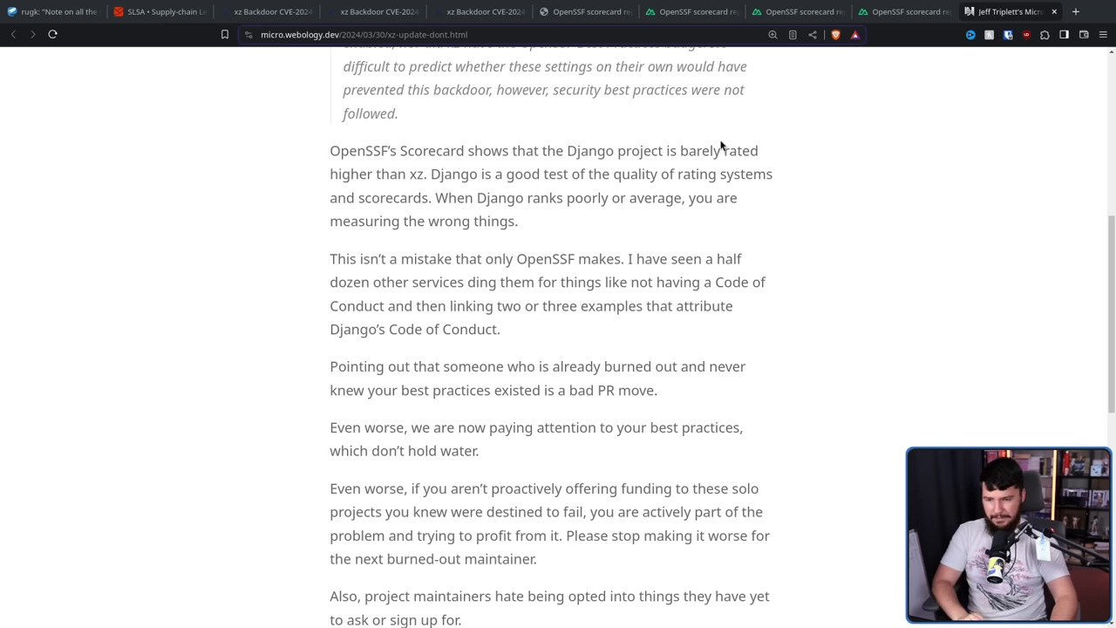
mouse_move(723, 133)
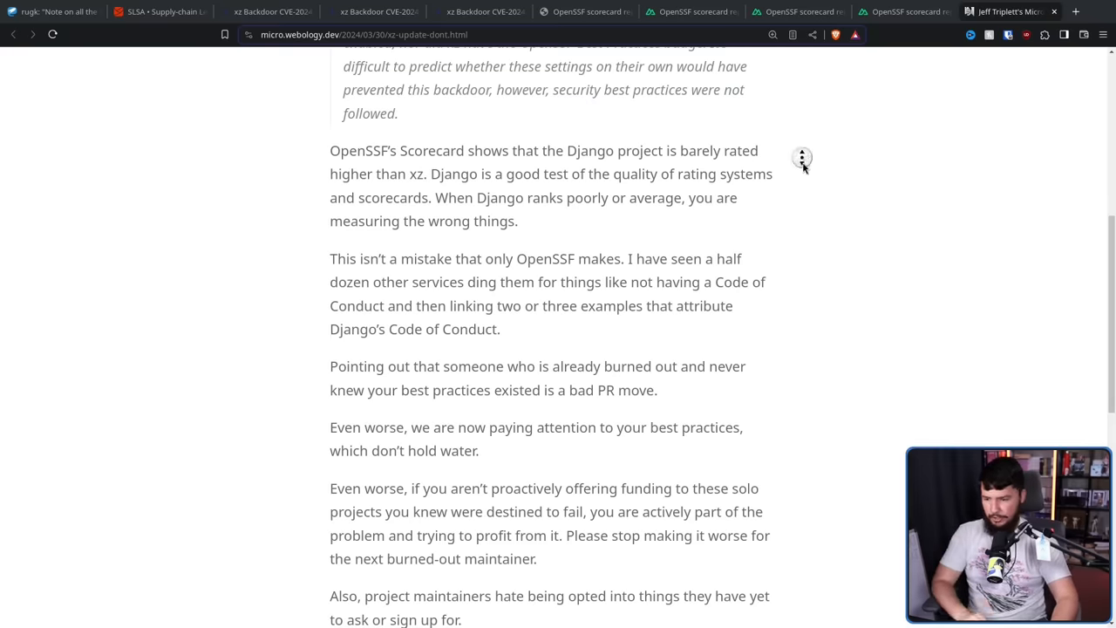
Step: Read Jeff Triplett's post down to 'Do better OpenSSF' and the first comment
scroll(down, 3)
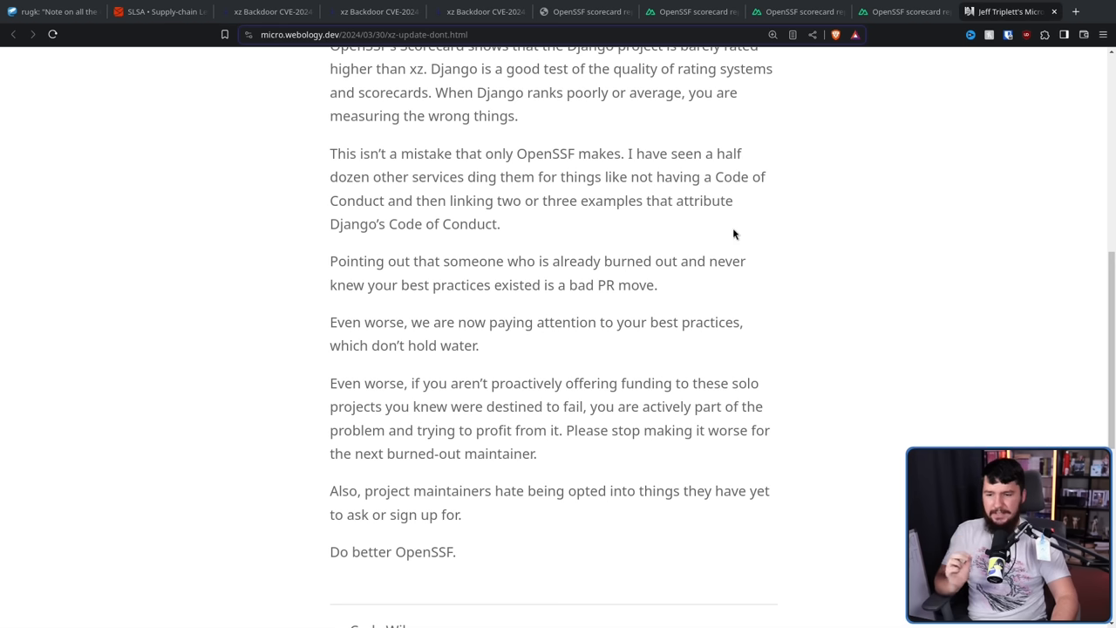
mouse_move(473, 340)
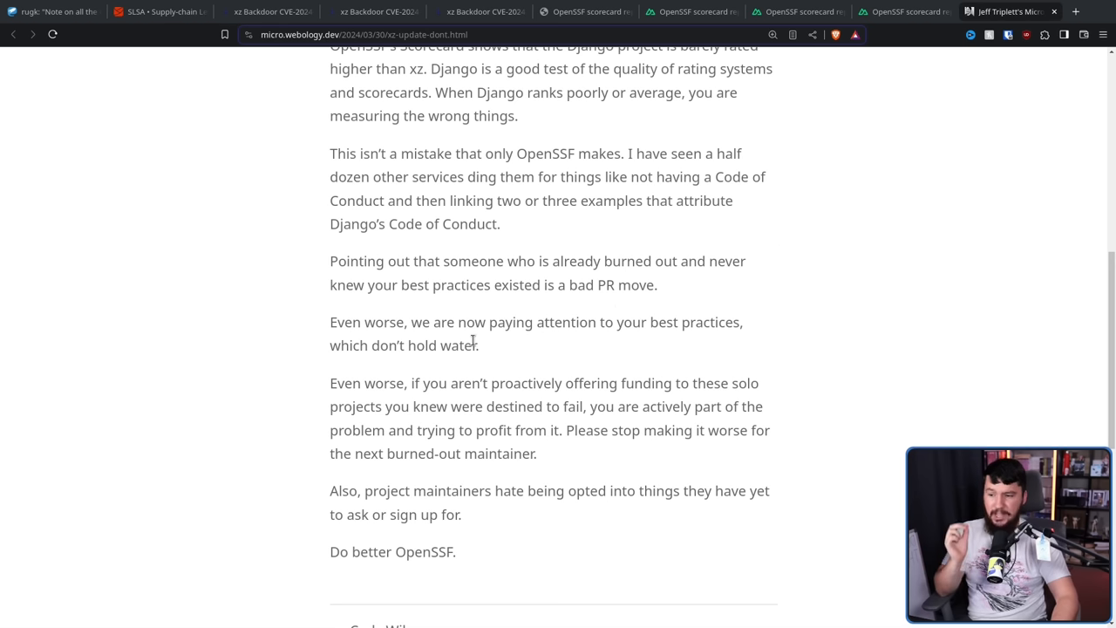
mouse_move(739, 266)
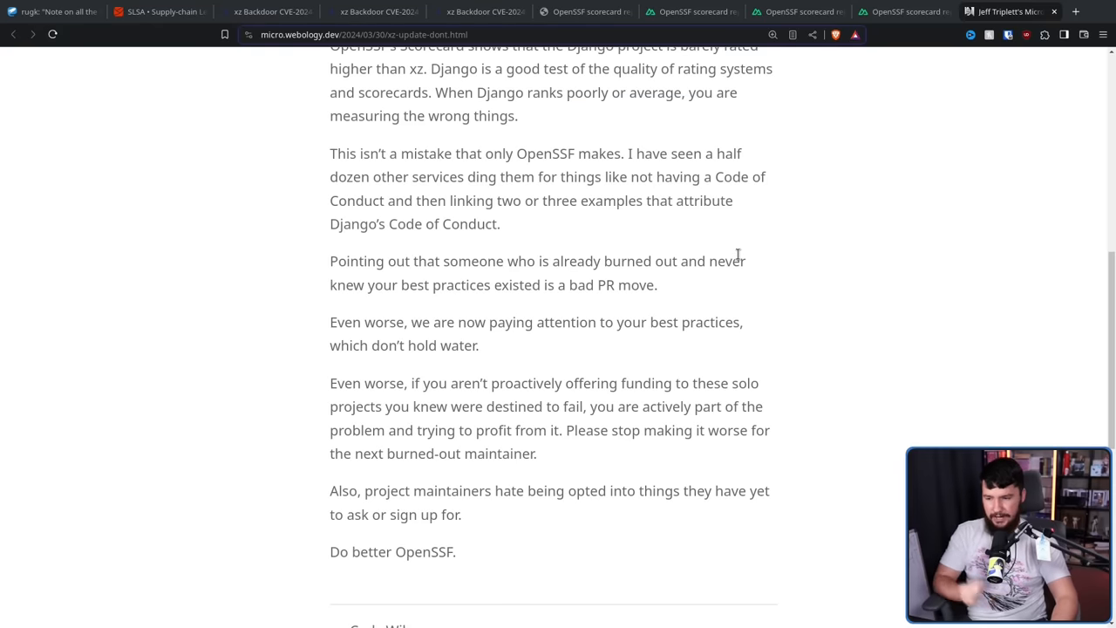
mouse_move(768, 269)
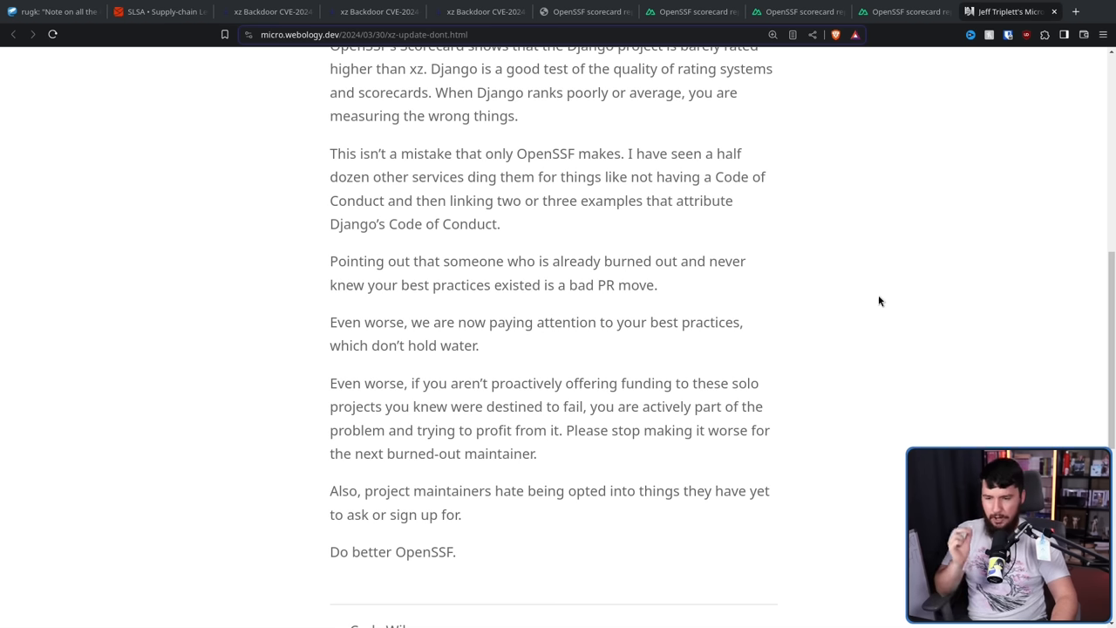
mouse_move(881, 299)
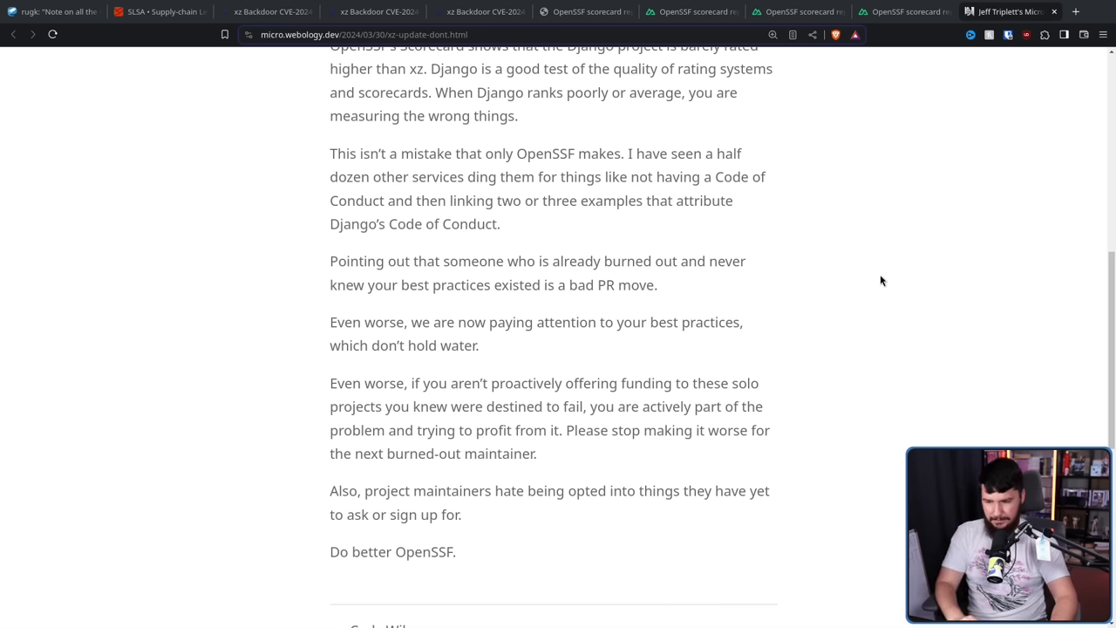
scroll(down, 3)
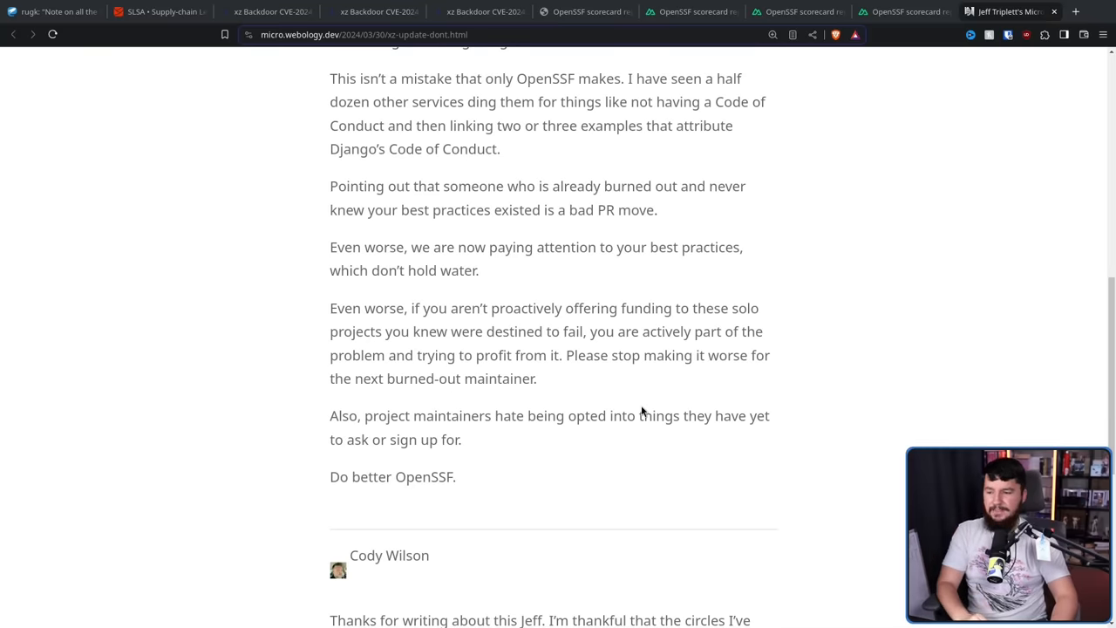
mouse_move(643, 390)
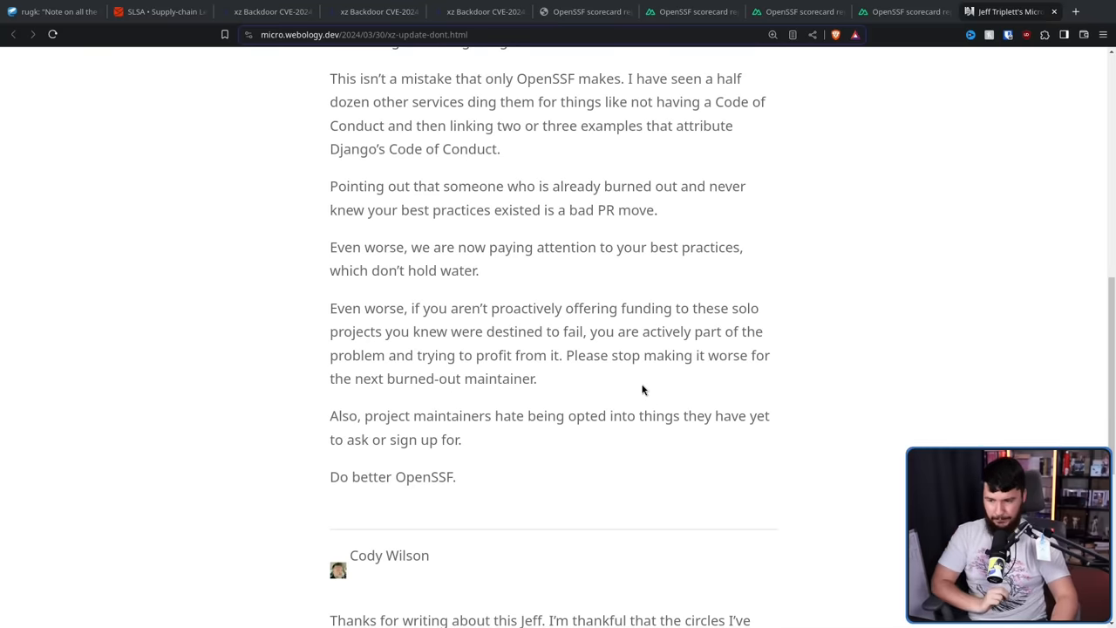
mouse_move(555, 539)
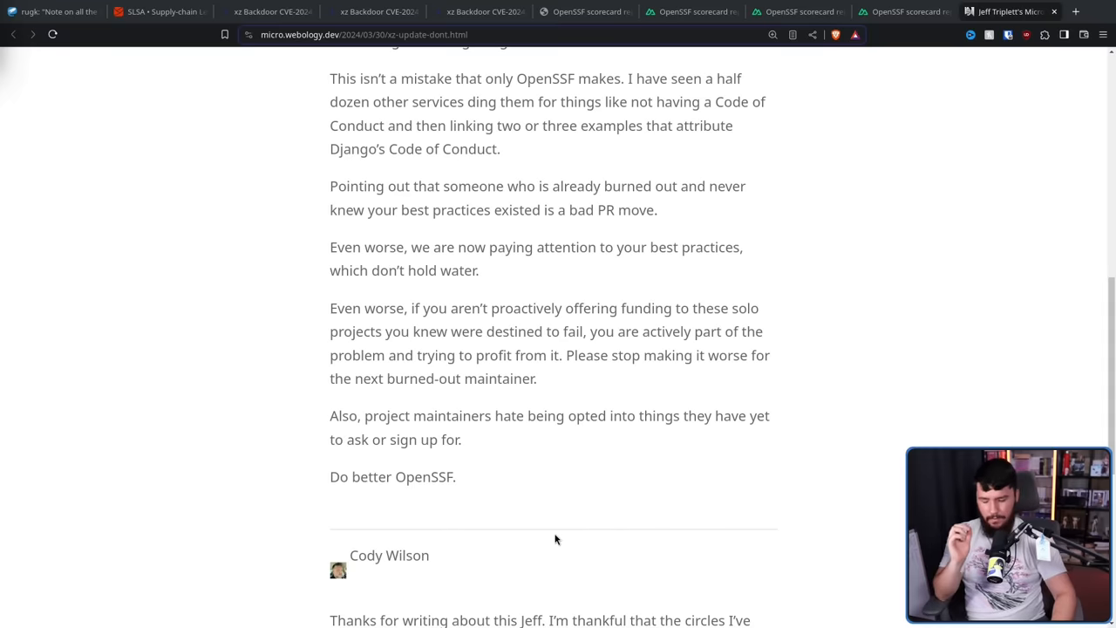